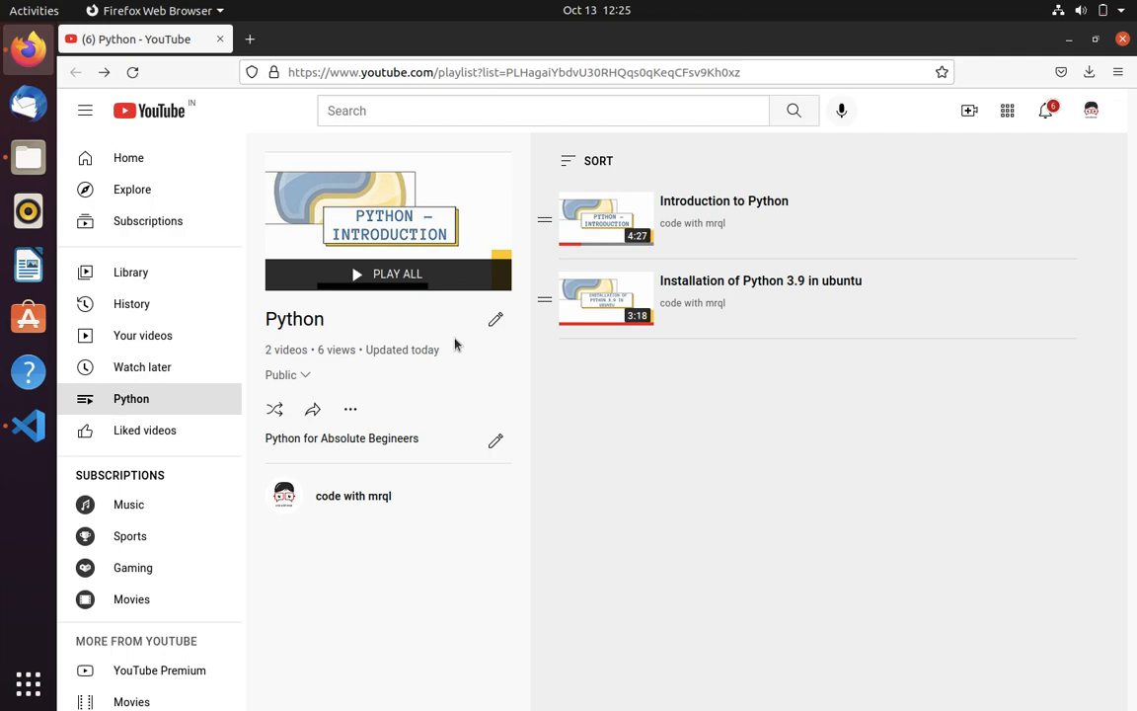
mouse_move(811, 456)
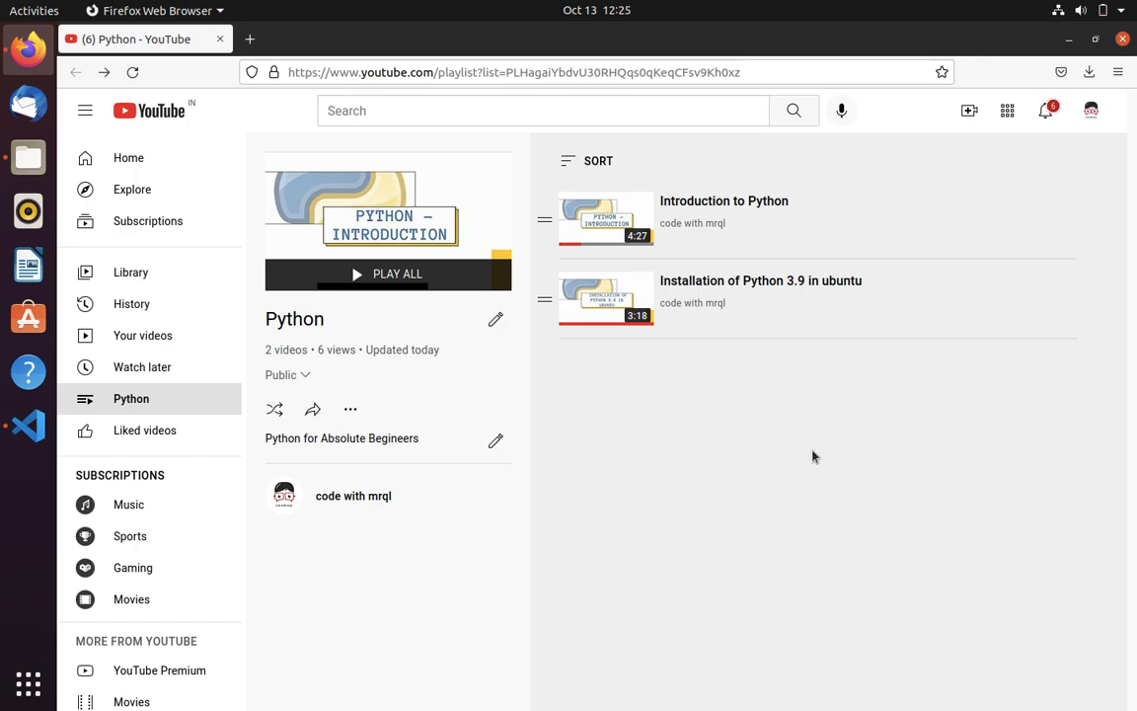
mouse_move(280, 302)
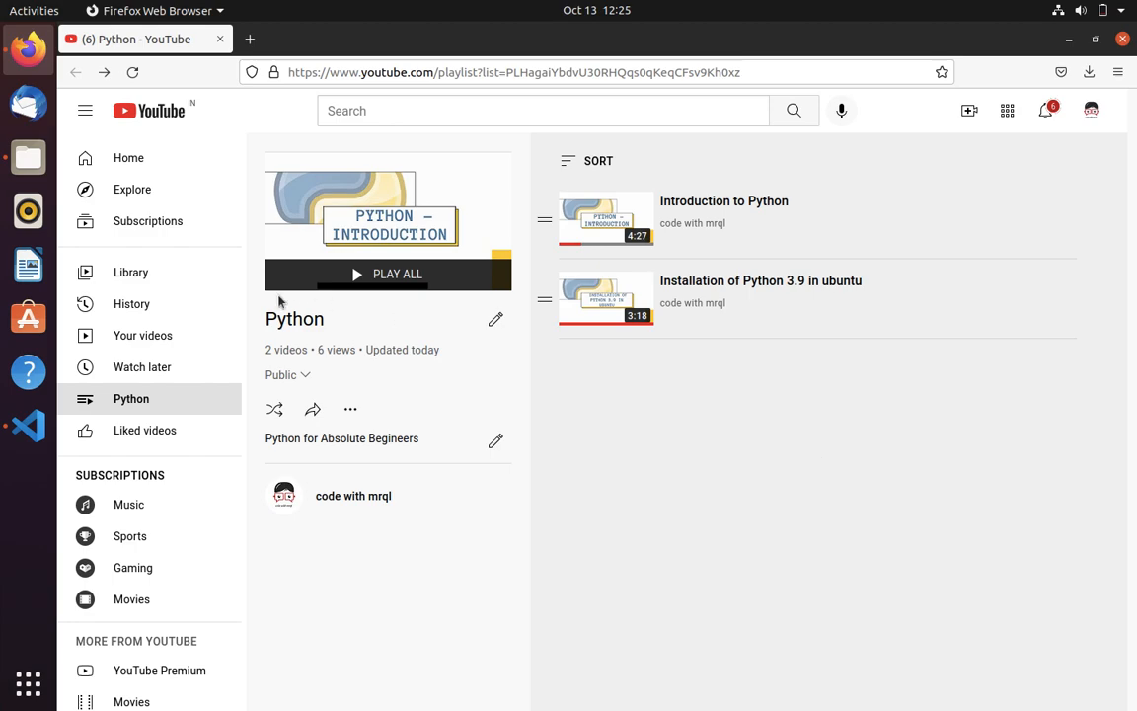
mouse_move(28, 683)
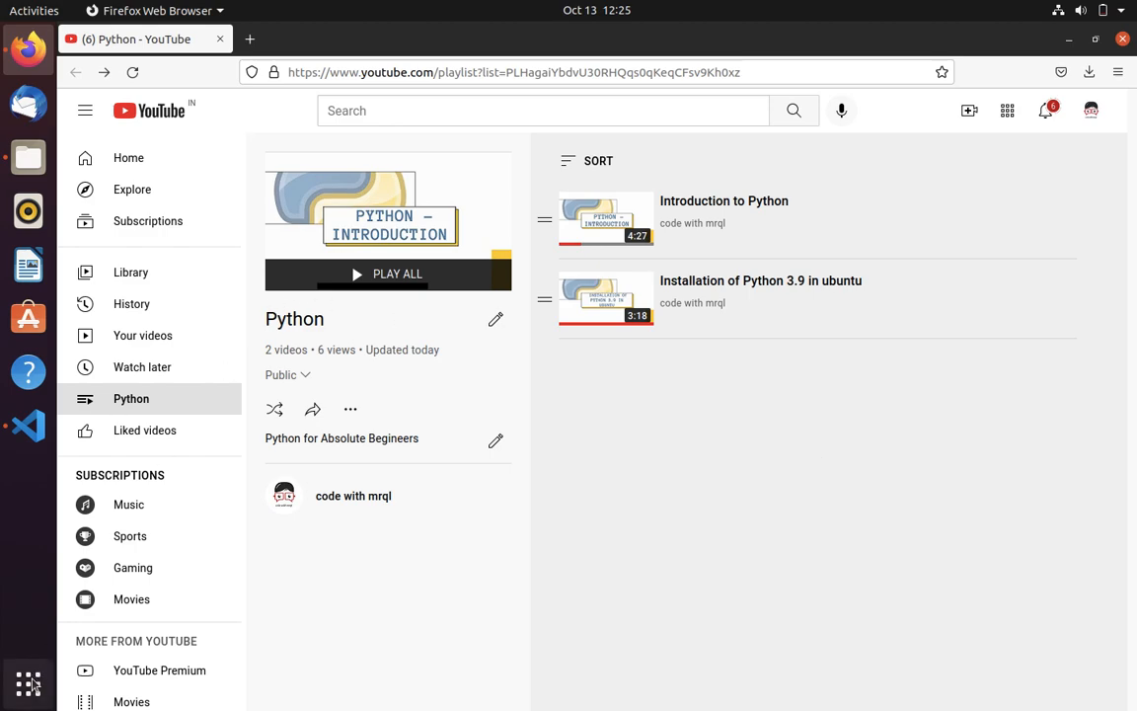
- Search for 'terminal' in Show Applications and launch Terminal
type("tel")
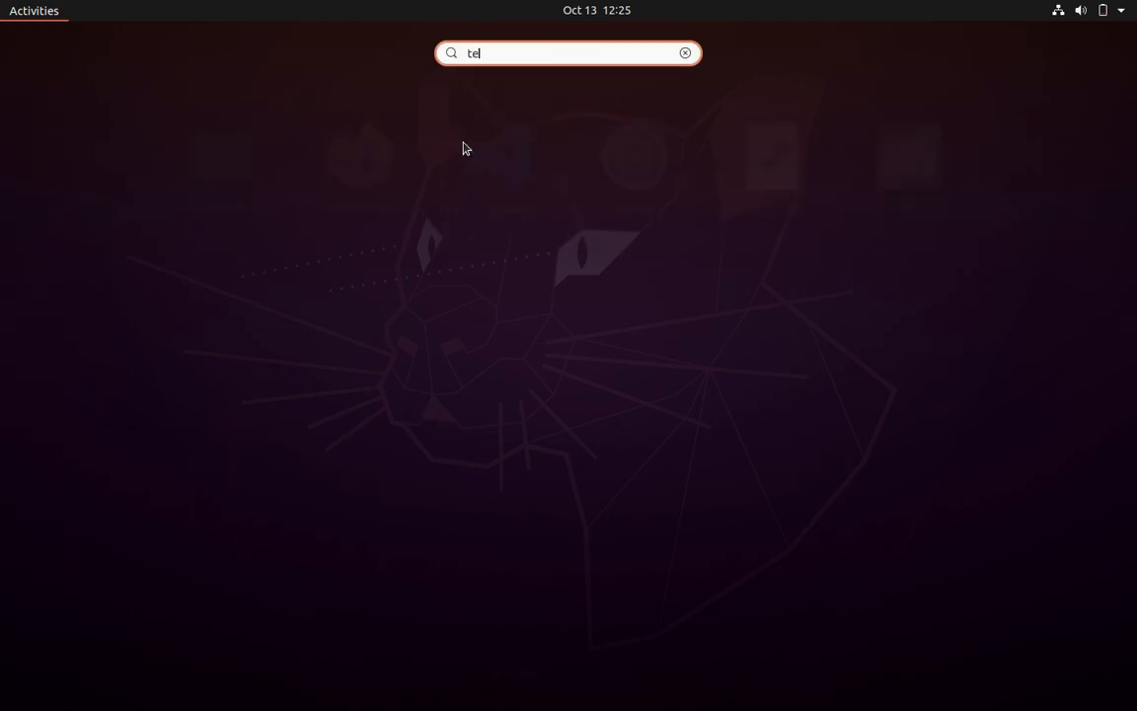
type("rm")
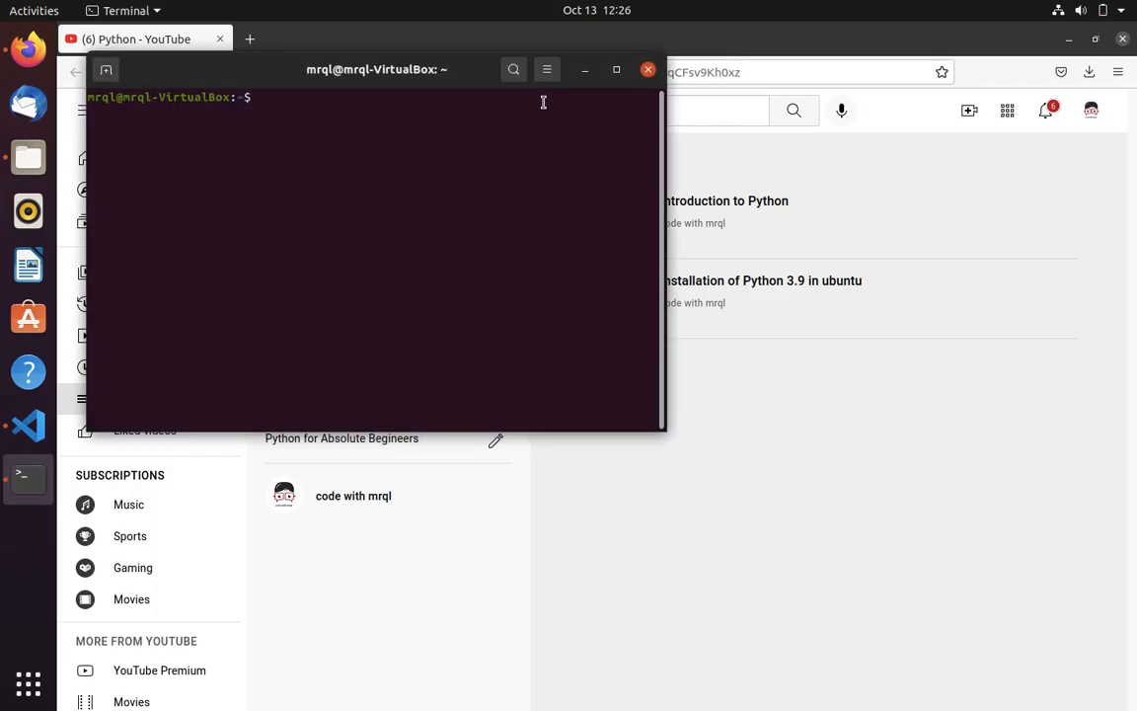
- Run python (not found), python3 (3.8.10) and python3.9 (3.9.5), exiting each interpreter
type("pyth")
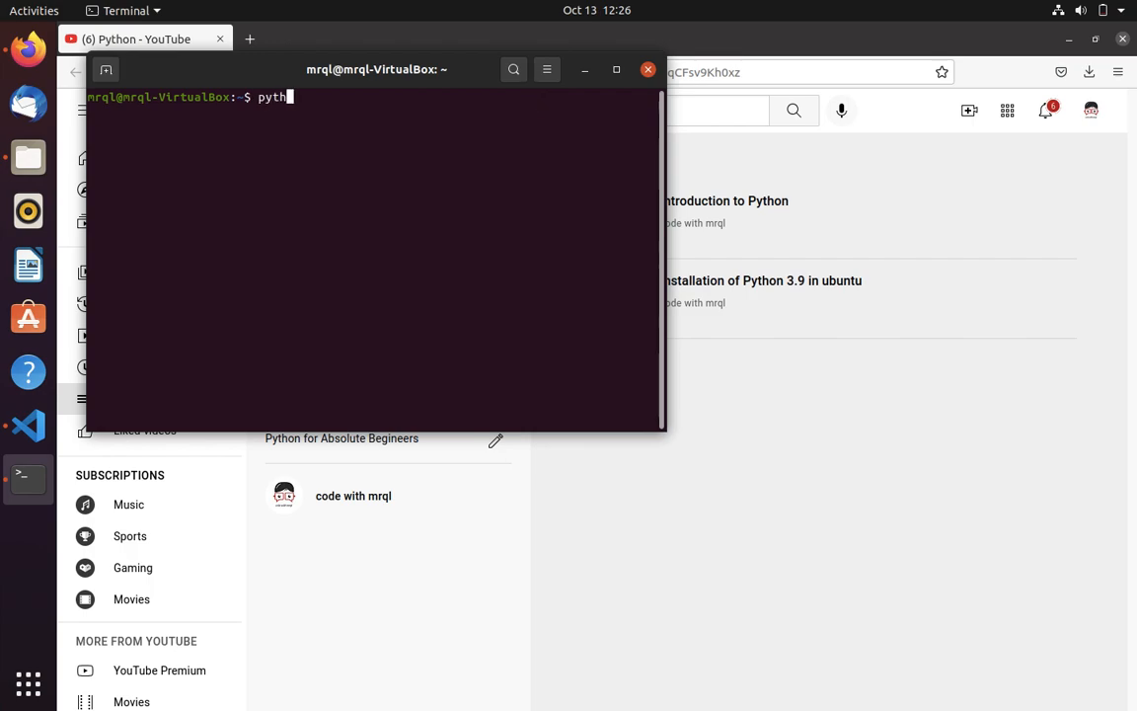
type("on")
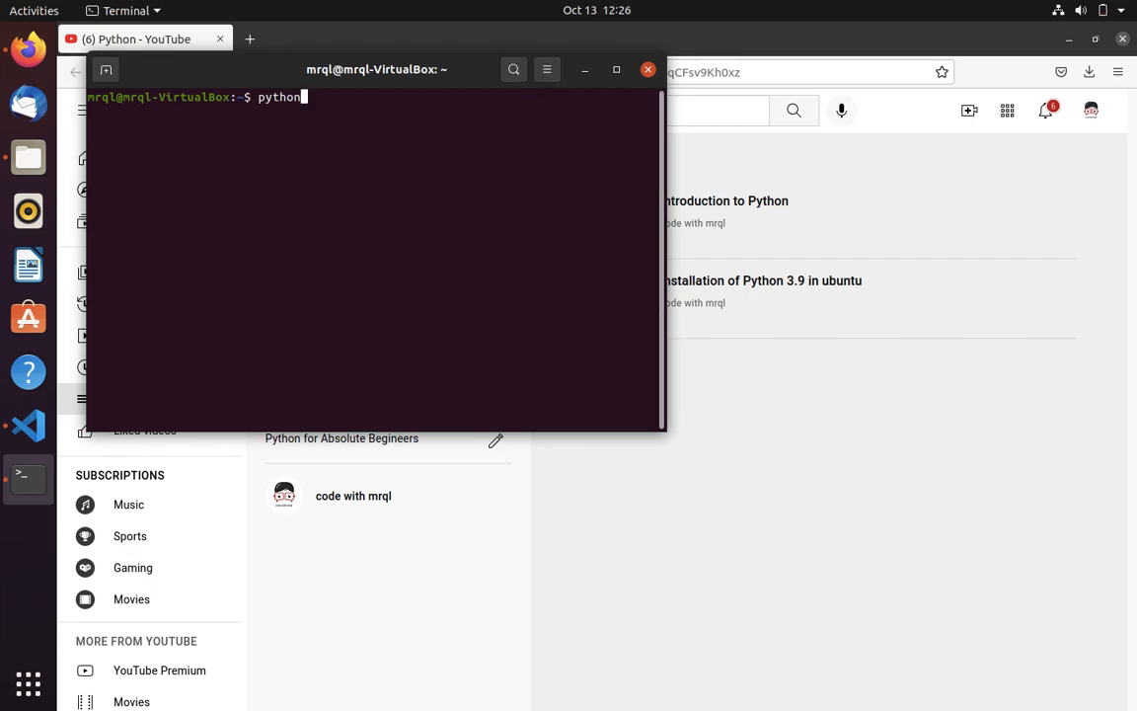
key("Return")
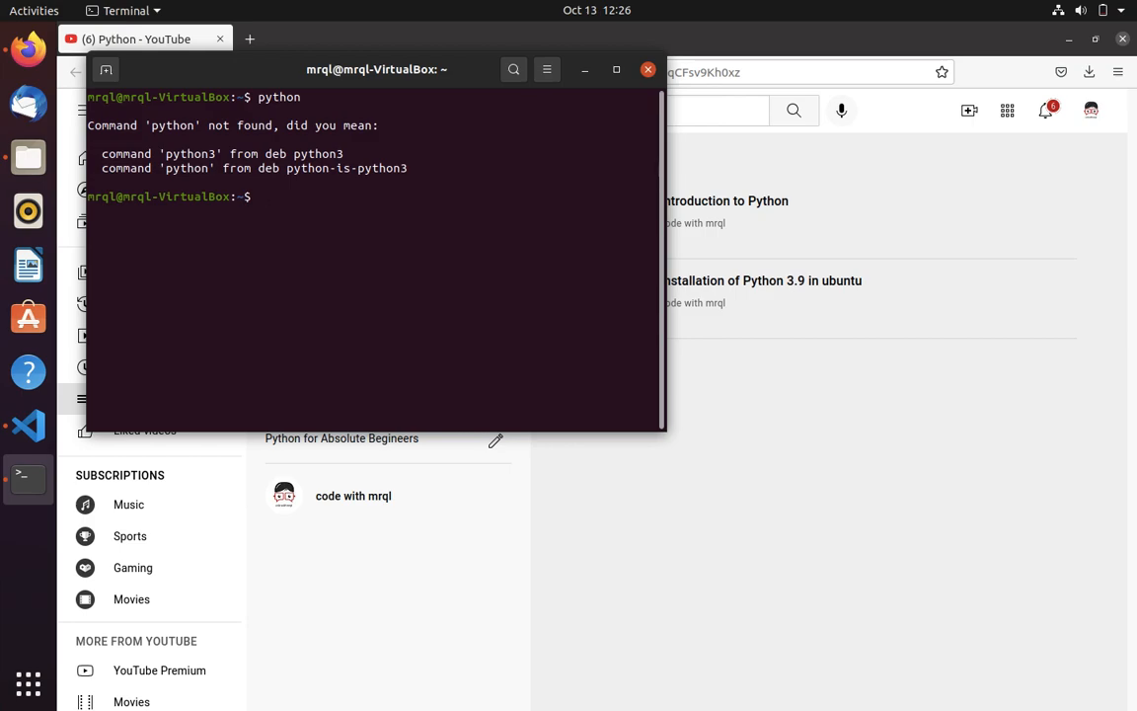
type("python")
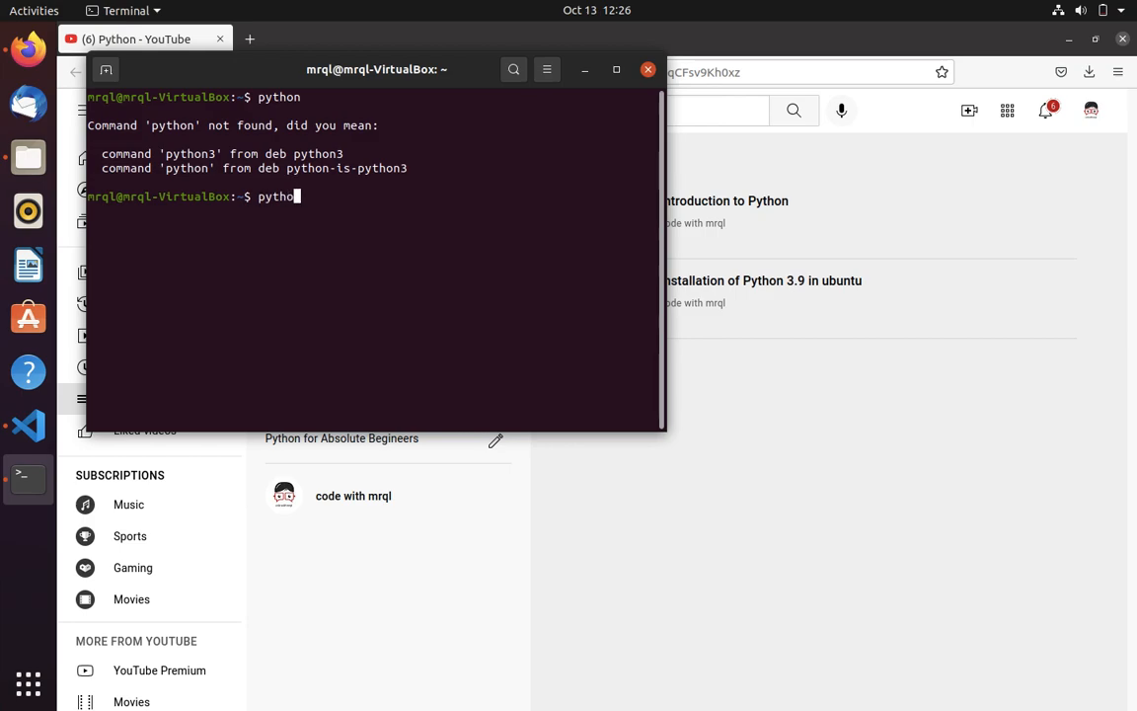
key("Return")
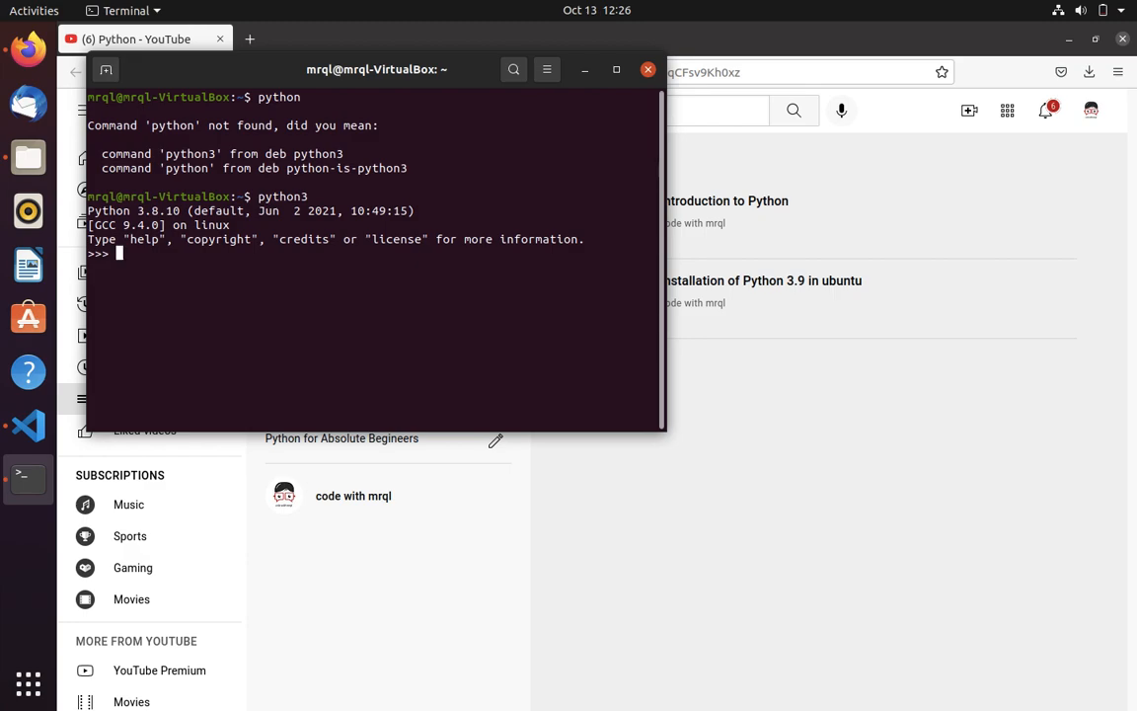
type("exit(")
type("pyt")
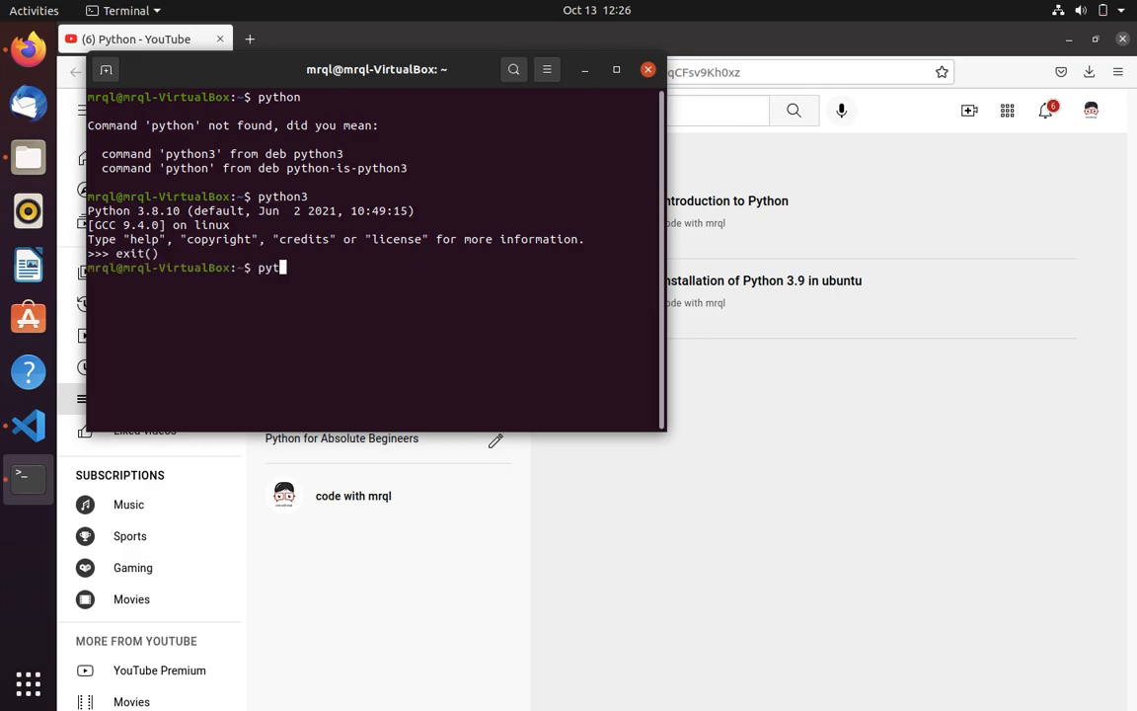
type("hon3.9")
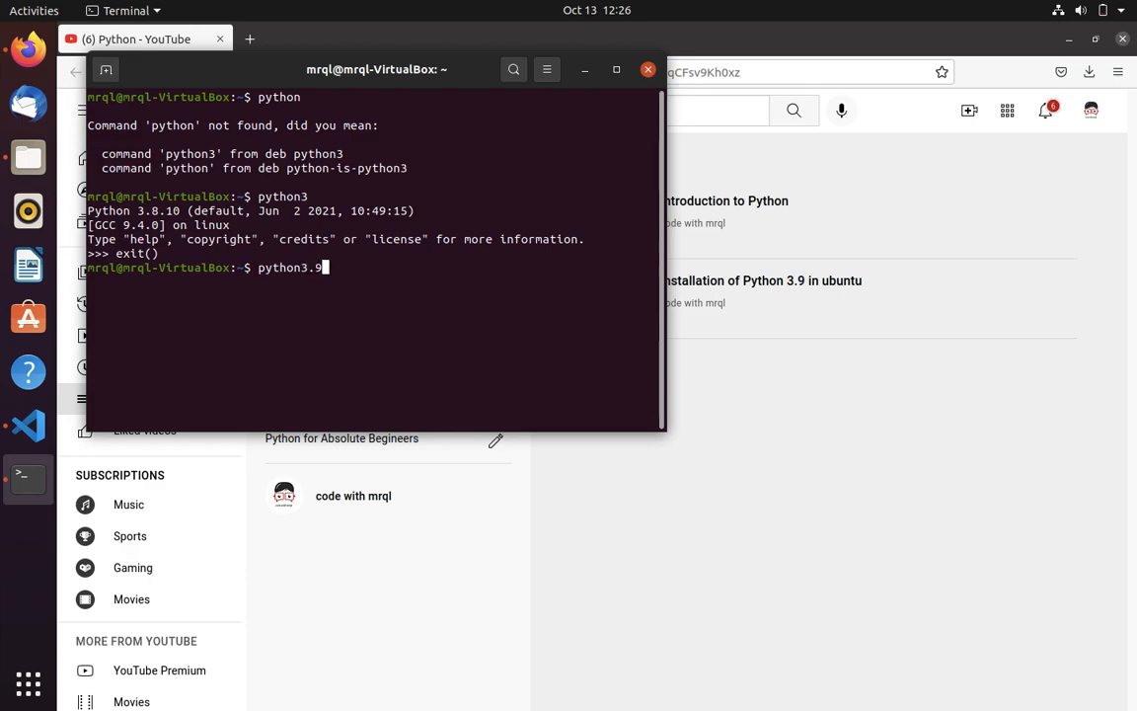
key("Return")
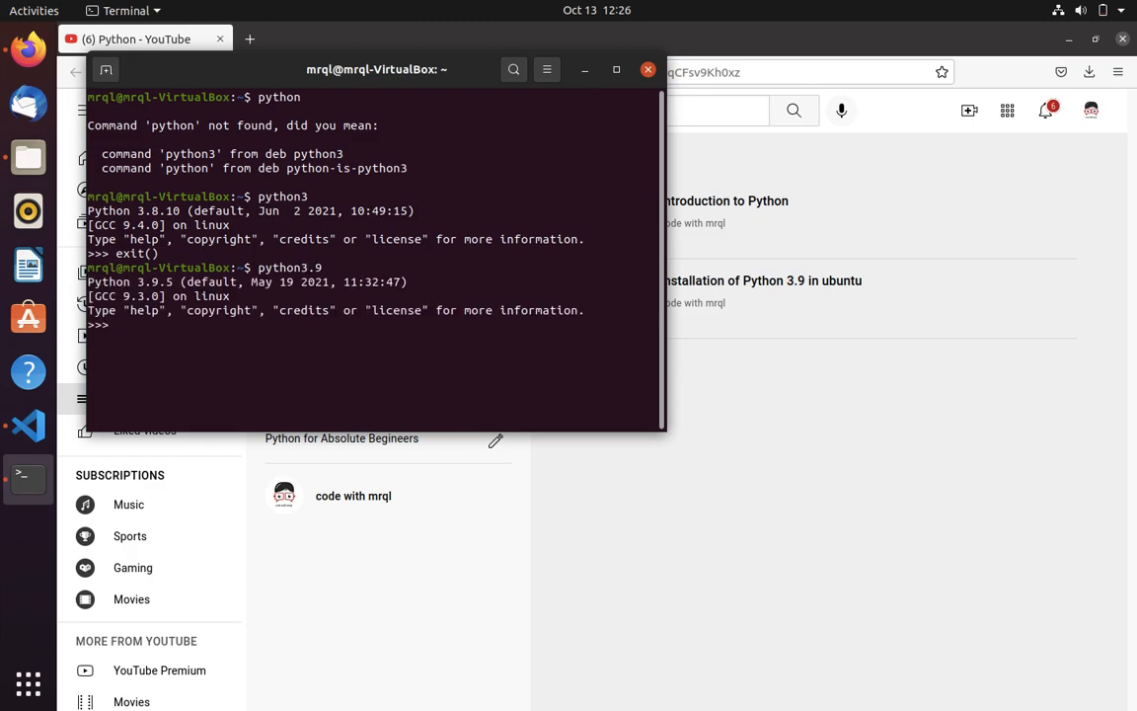
type("exit(")
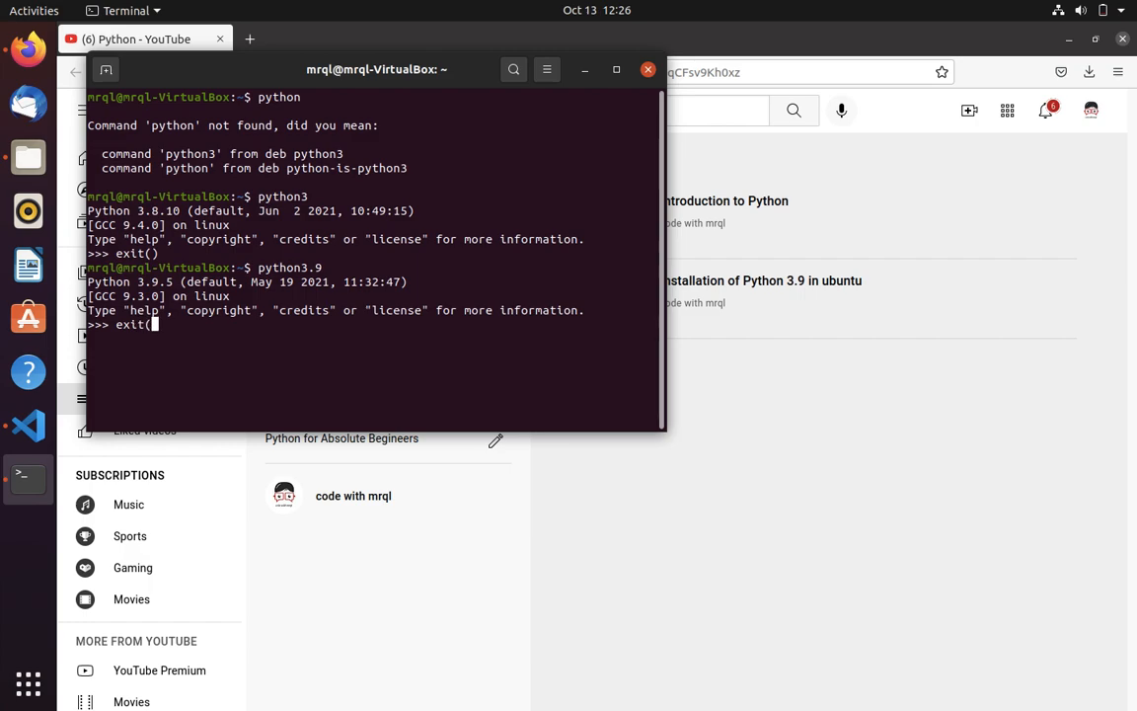
key("Return")
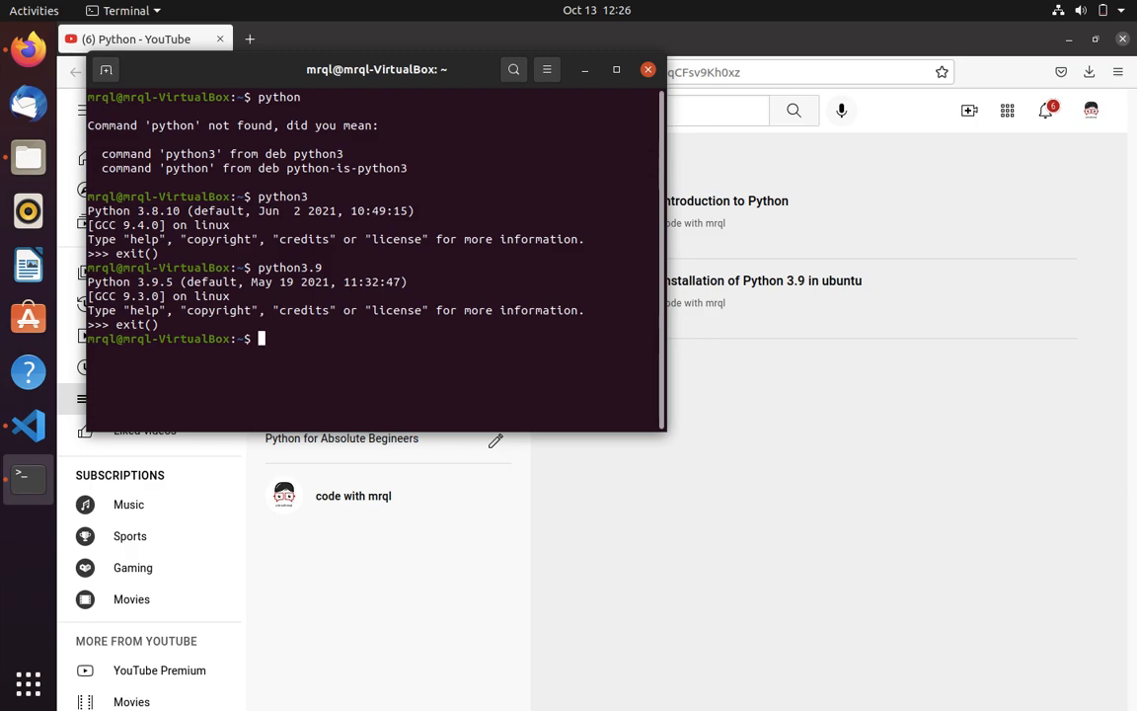
- Type 'gedit ~/.bashrc' at the prompt without running it yet
type("ged")
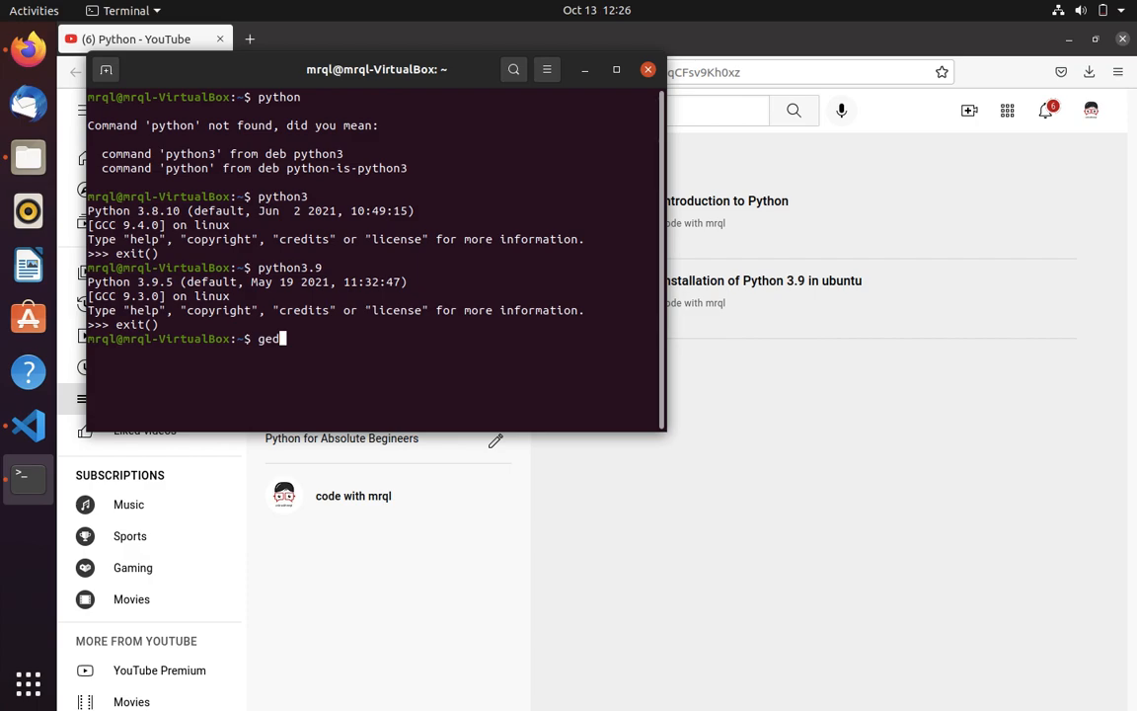
type("it .bash")
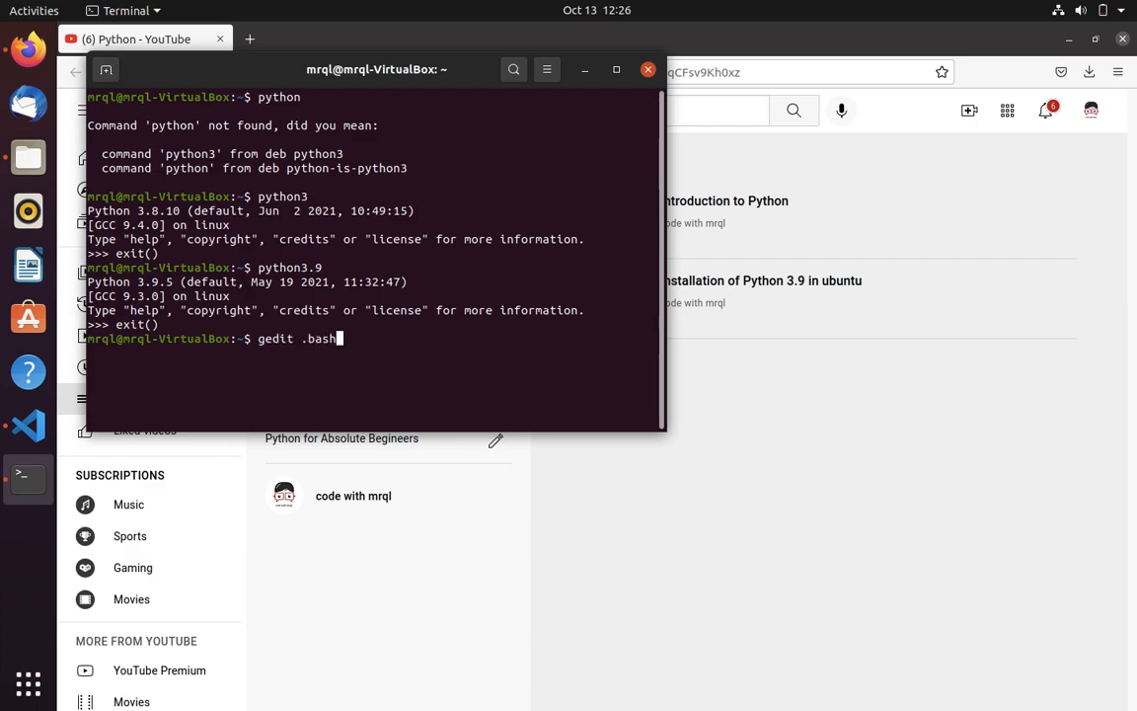
type("rc")
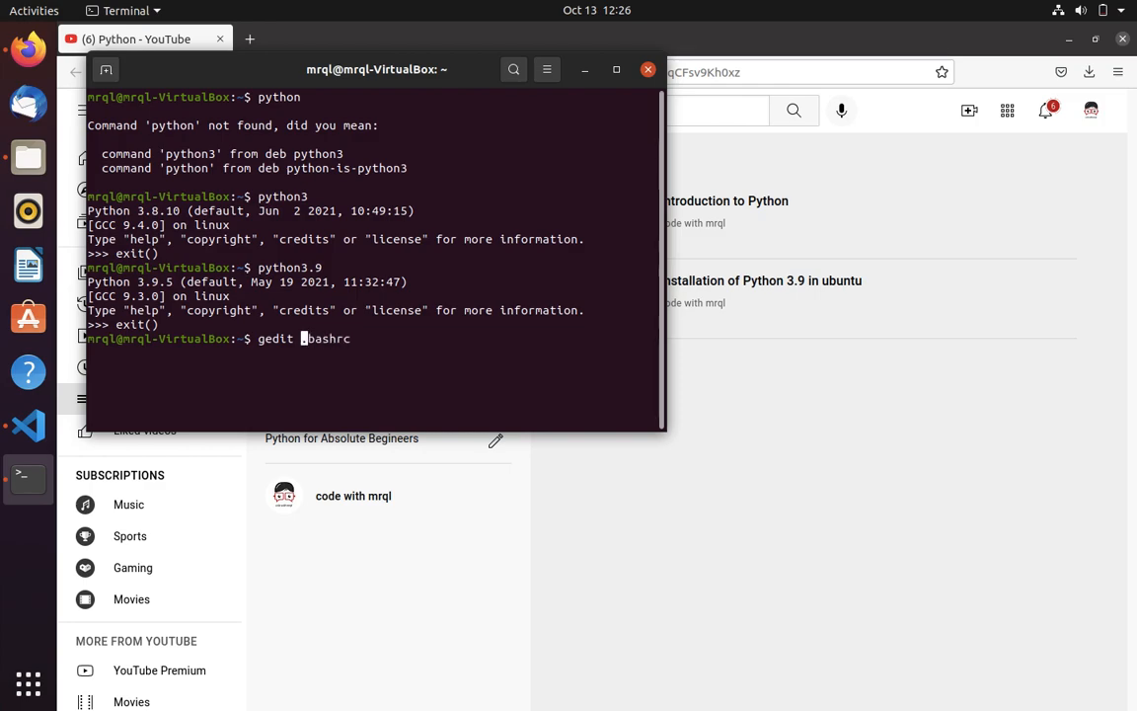
type("~/")
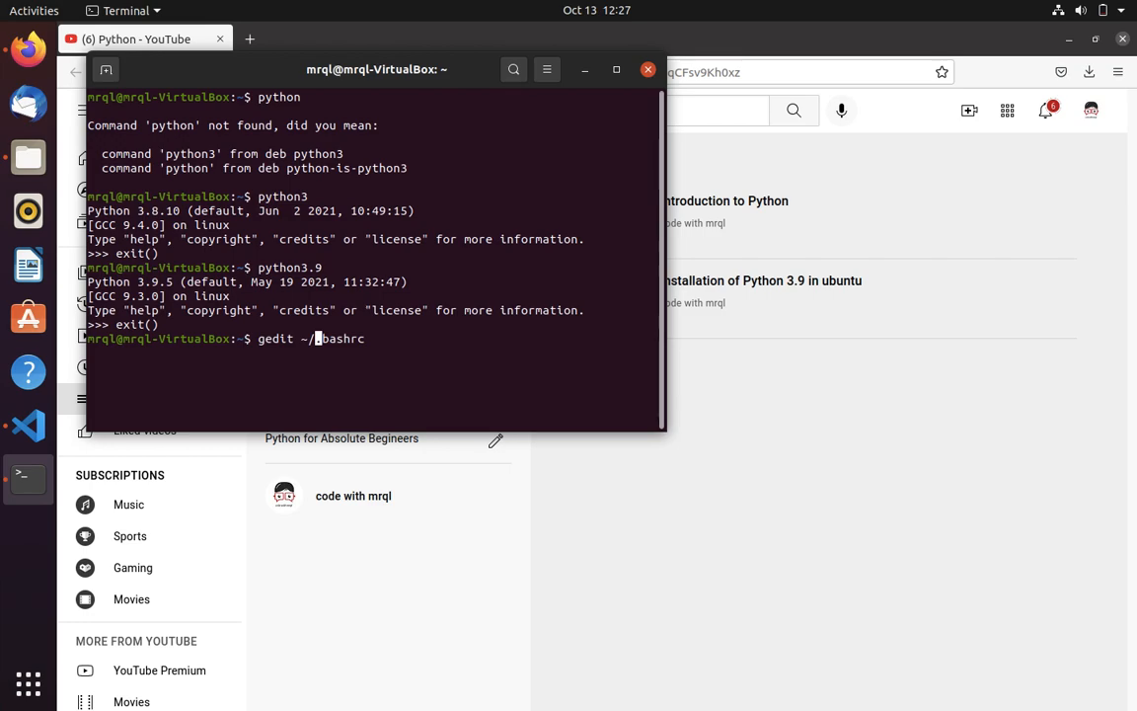
- Open ~/.bashrc in gedit and add the comment '# Setting python3.9 as default'
key("Return")
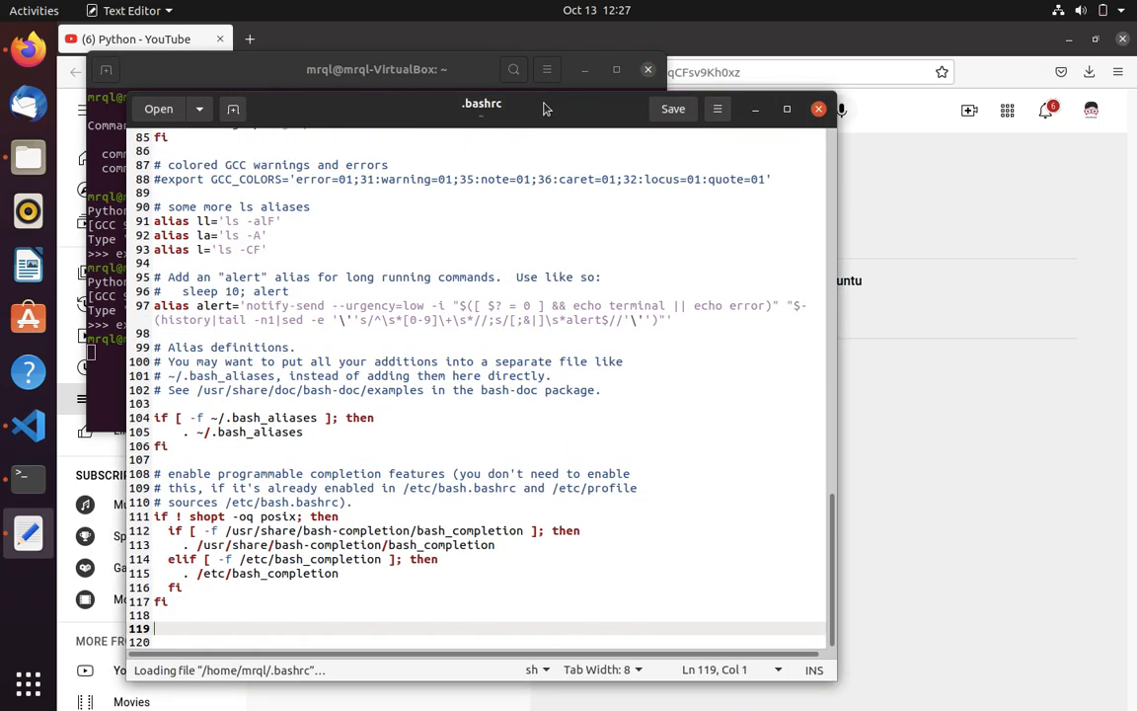
type("#")
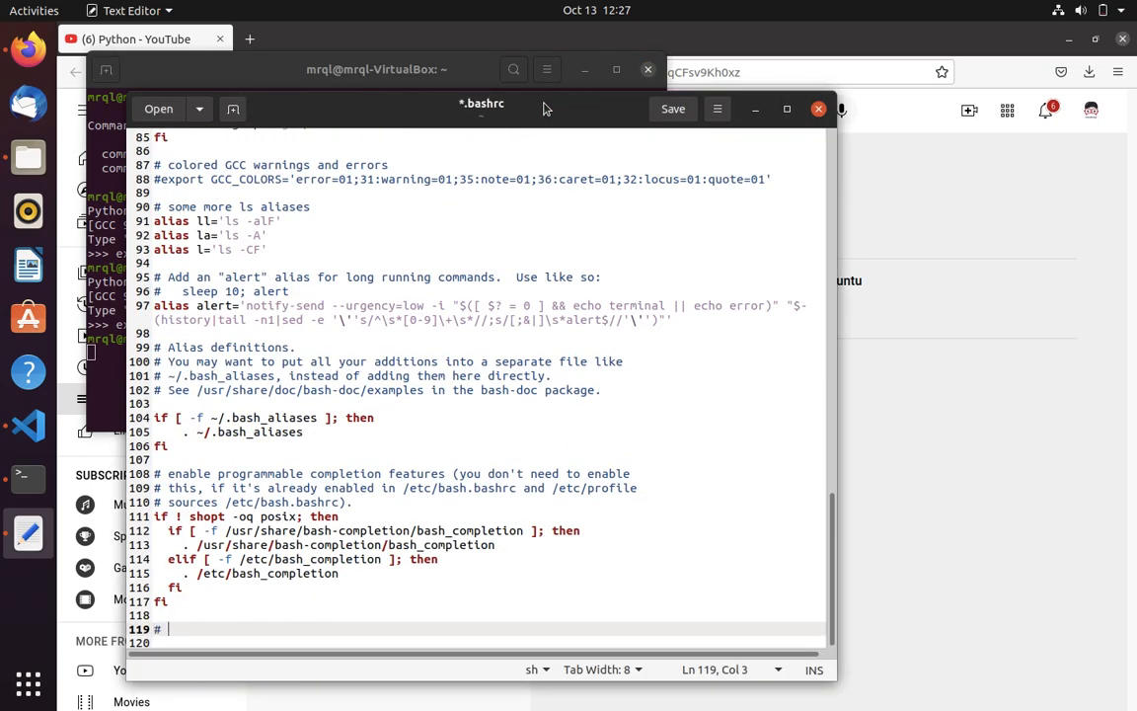
type("Serr")
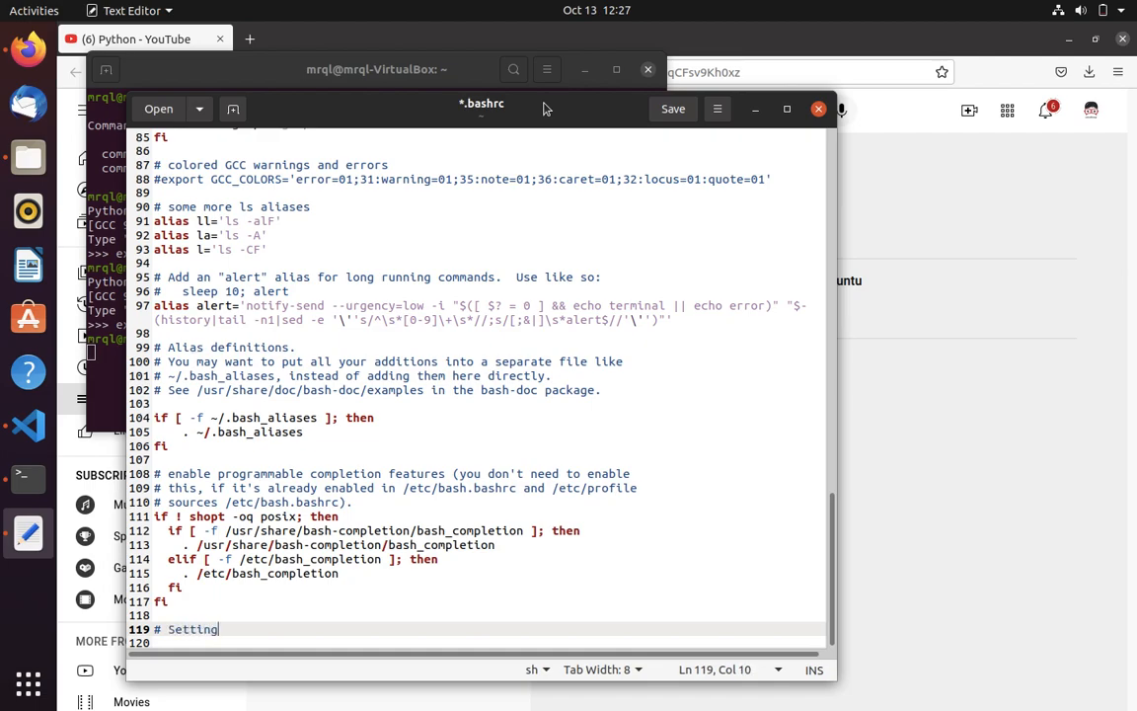
type("python3.9 as def")
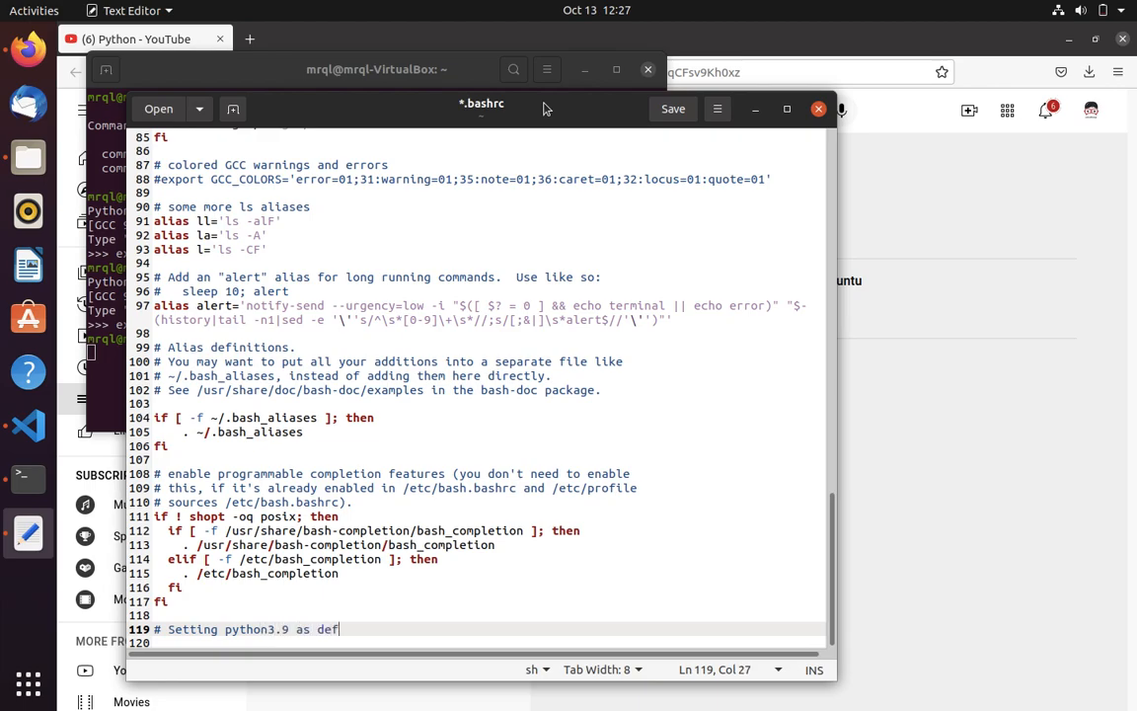
type("ault")
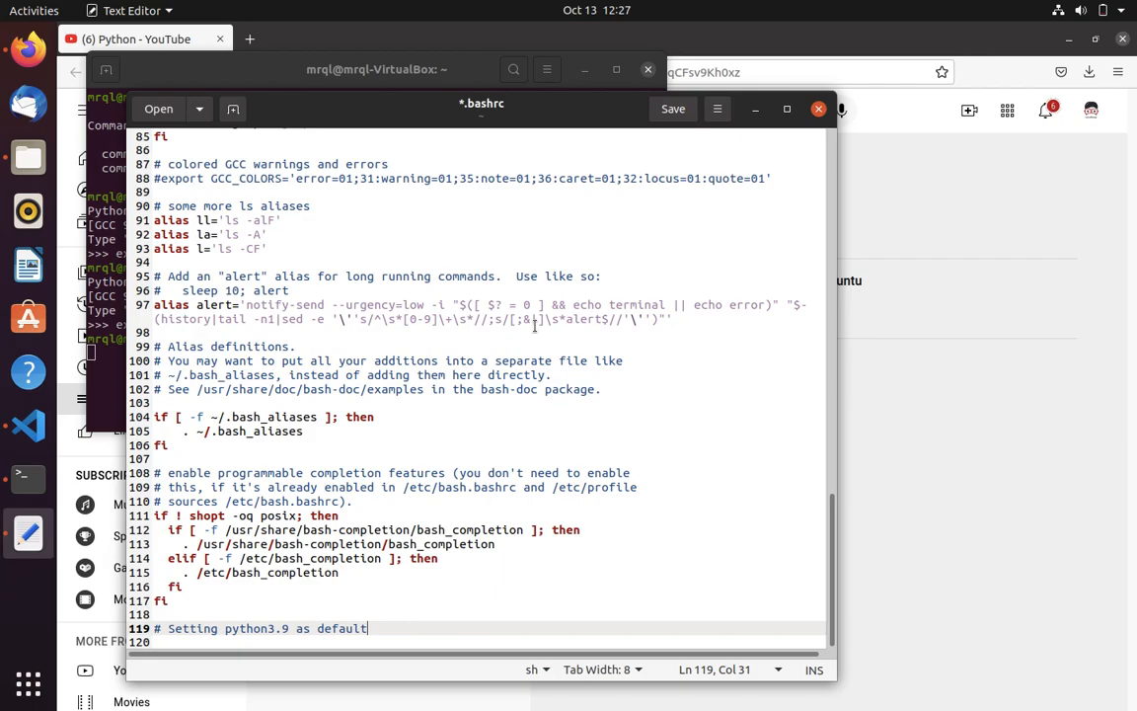
mouse_move(560, 298)
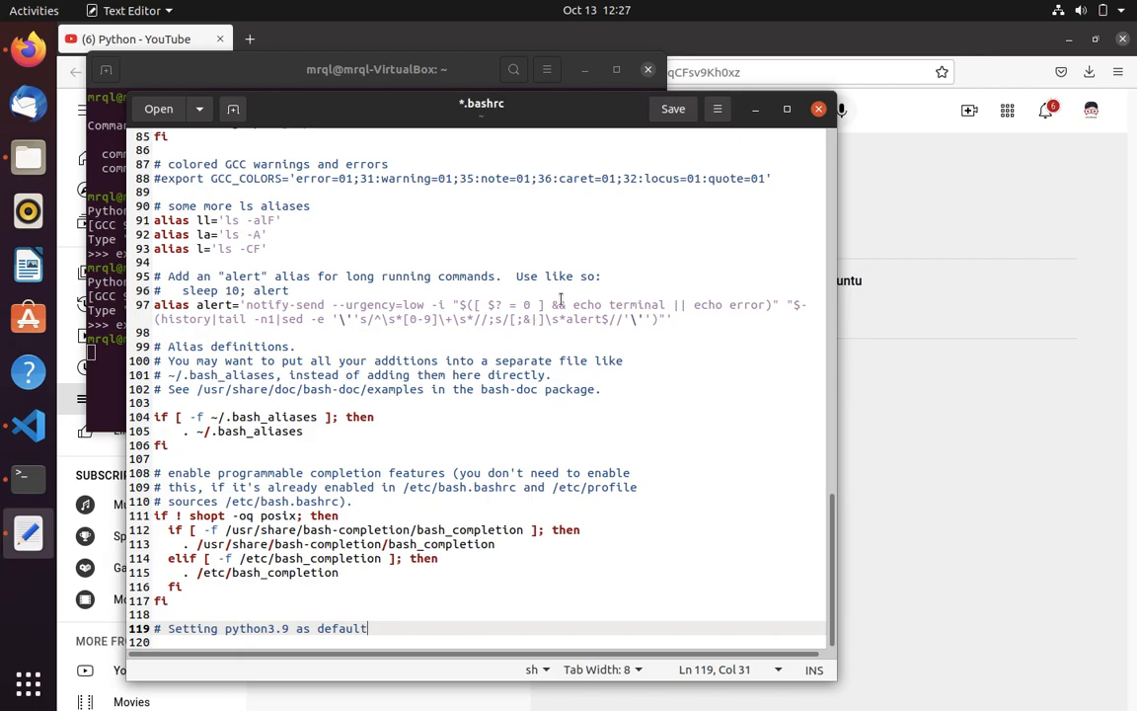
- Begin the alias line 'alias python=' below the comment
scroll("up", 3)
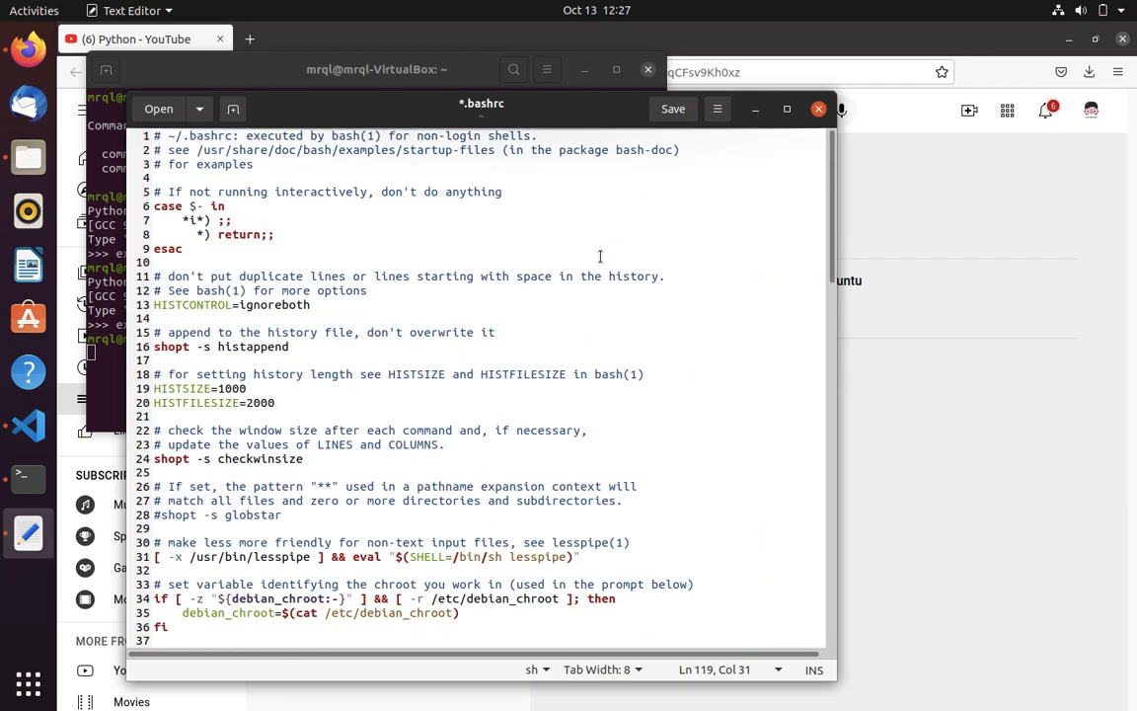
scroll("down", 3)
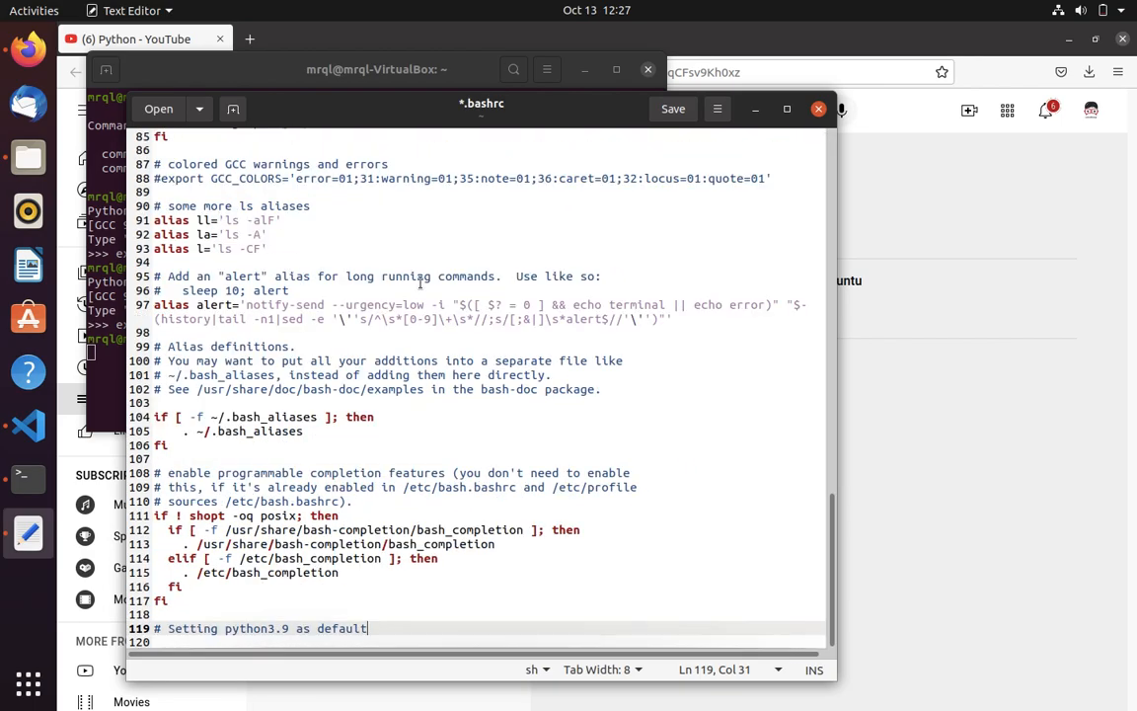
type("a")
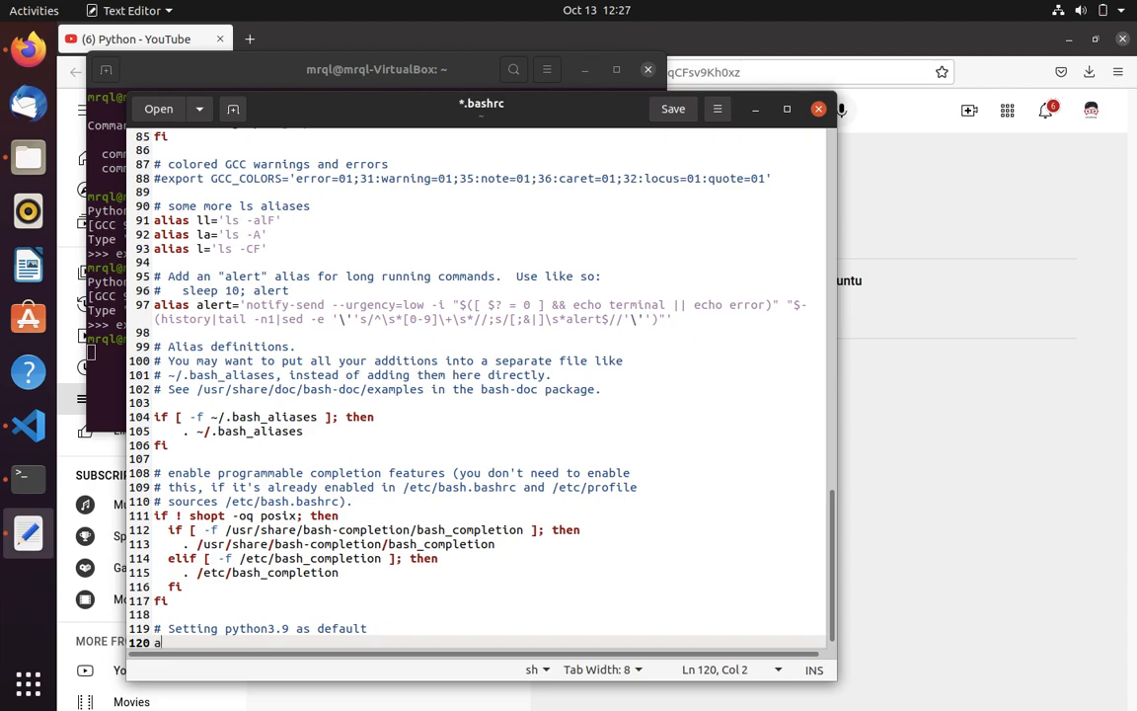
type("lias py")
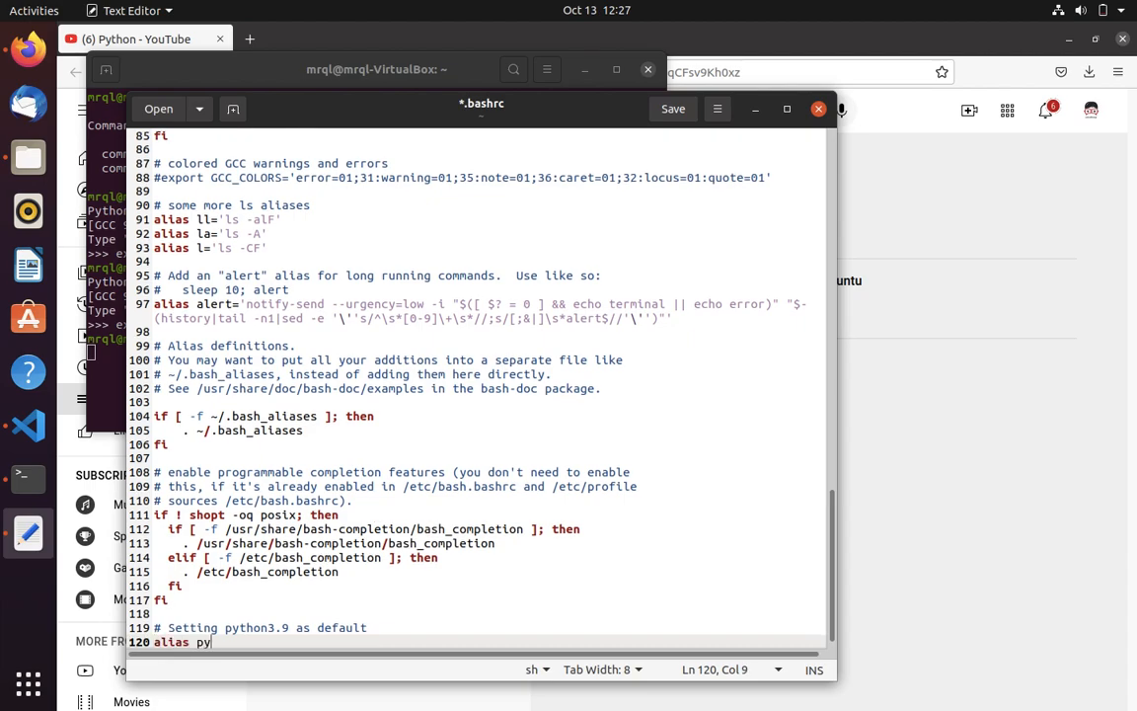
type("thon=")
type("wh")
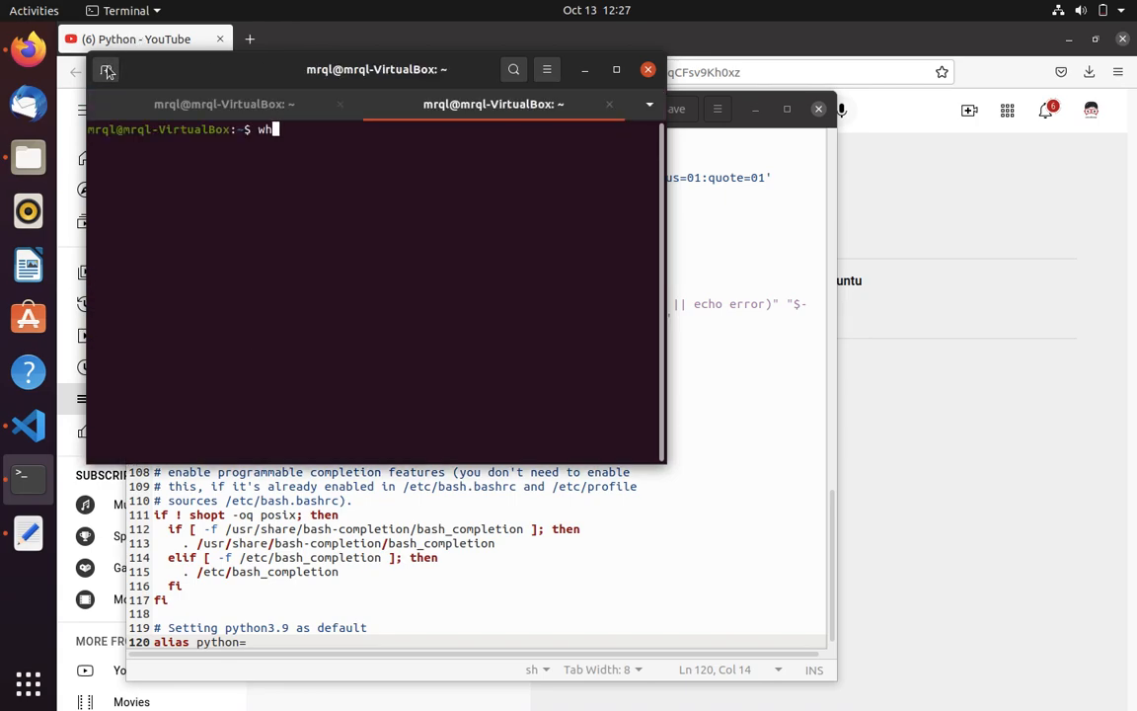
- Run 'which python3.9' in a new tab and copy the /usr/bin/python3.9 path
type("ich p")
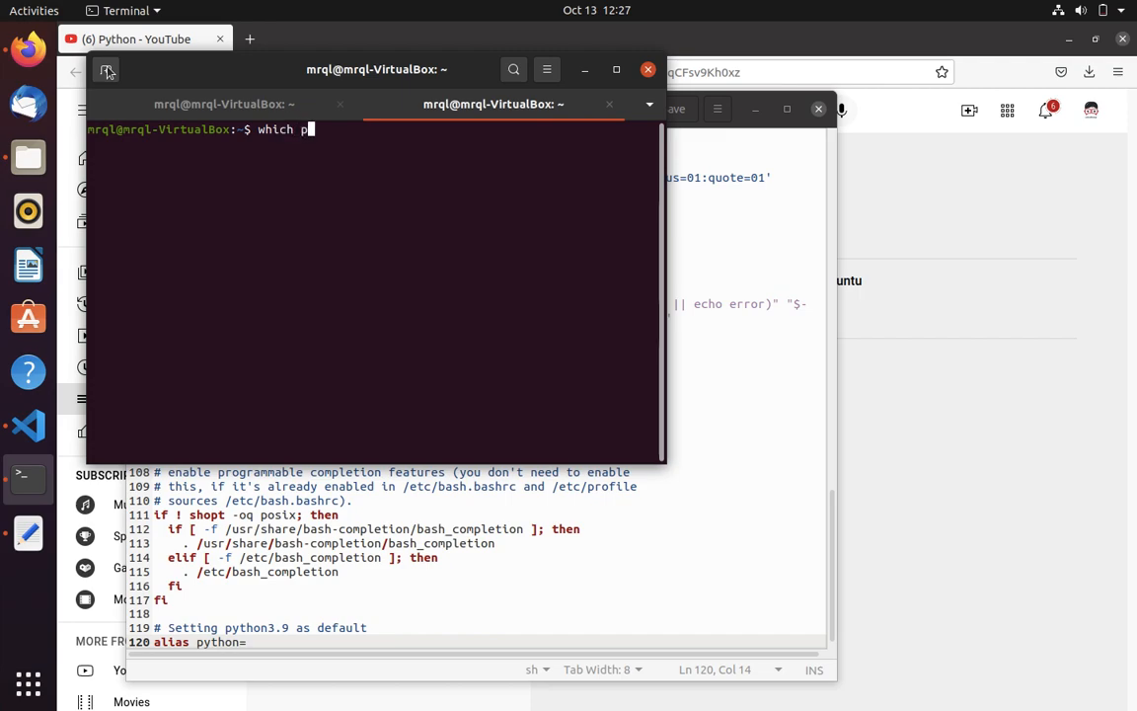
type("ython")
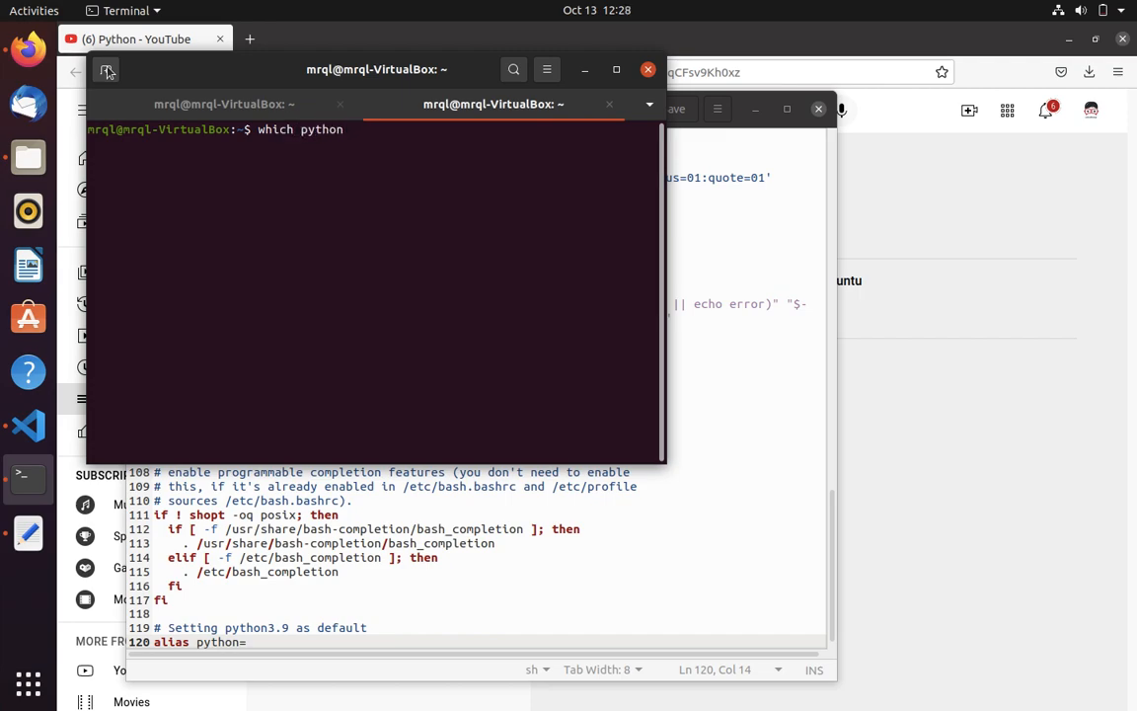
type("3.")
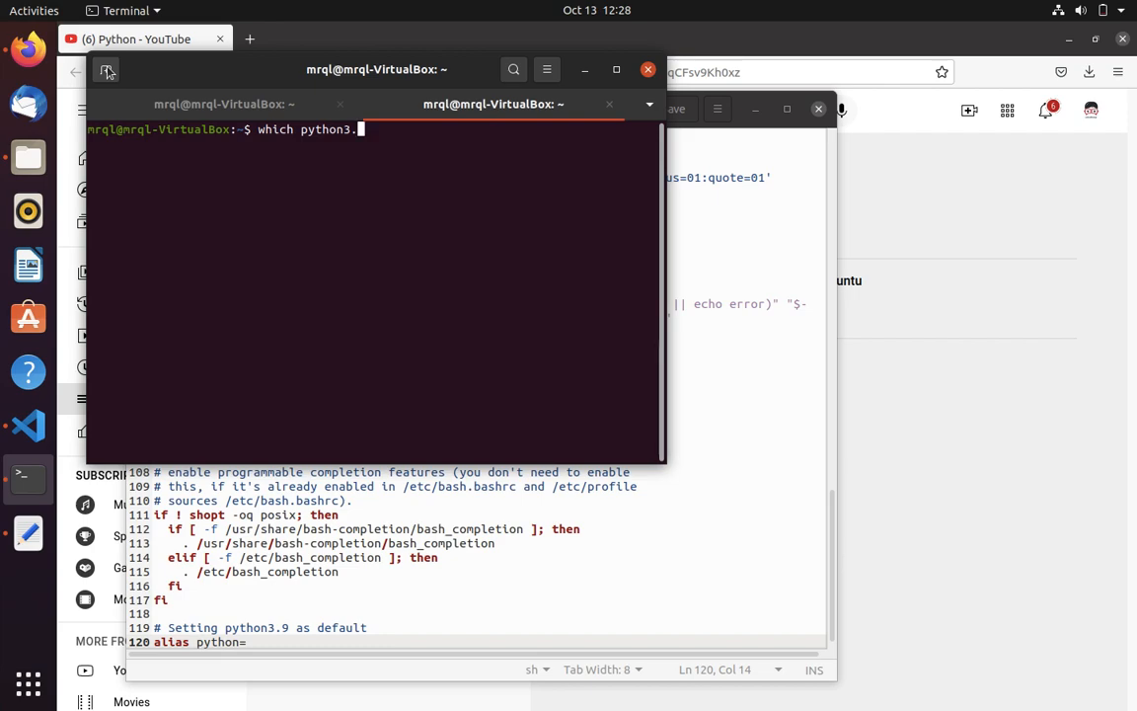
key("Return")
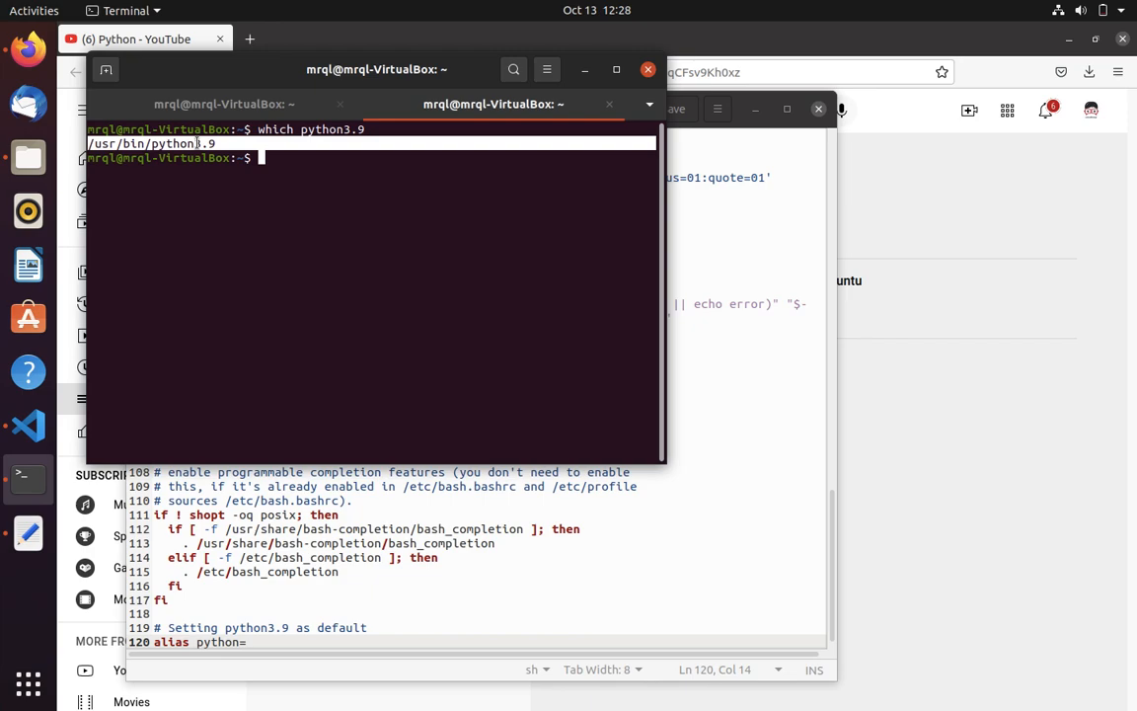
key("ctrl+c")
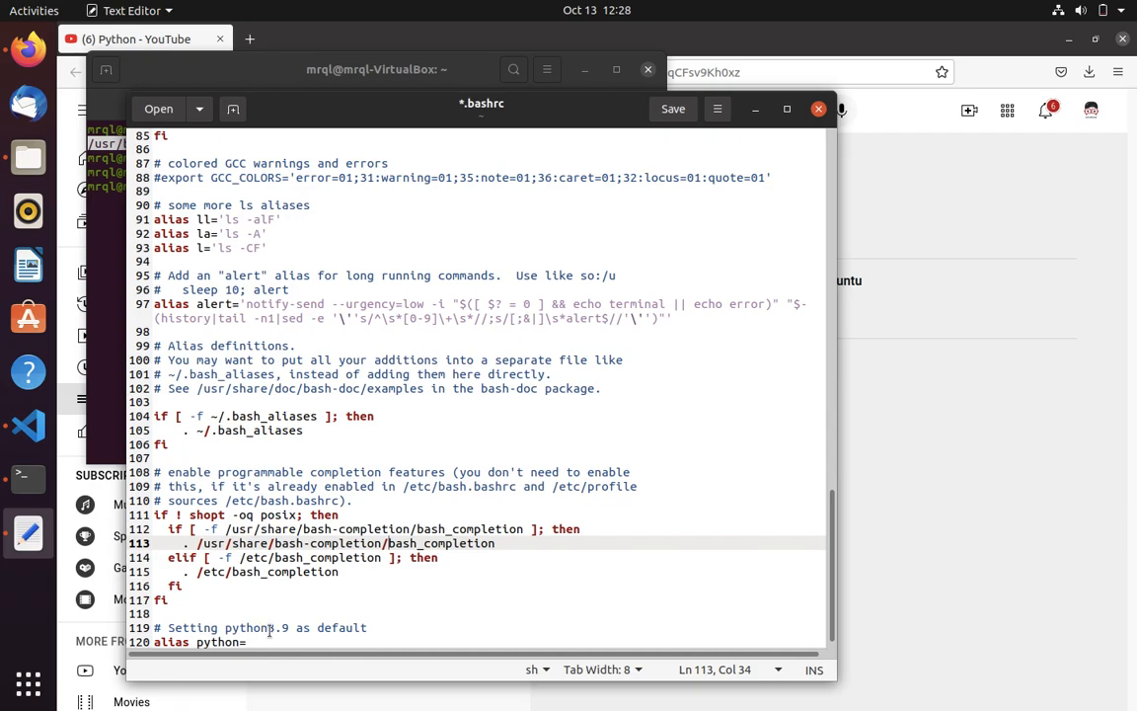
- Complete the alias as python=/usr/bin/python3.9, save .bashrc and close the editor
left_click(603, 274)
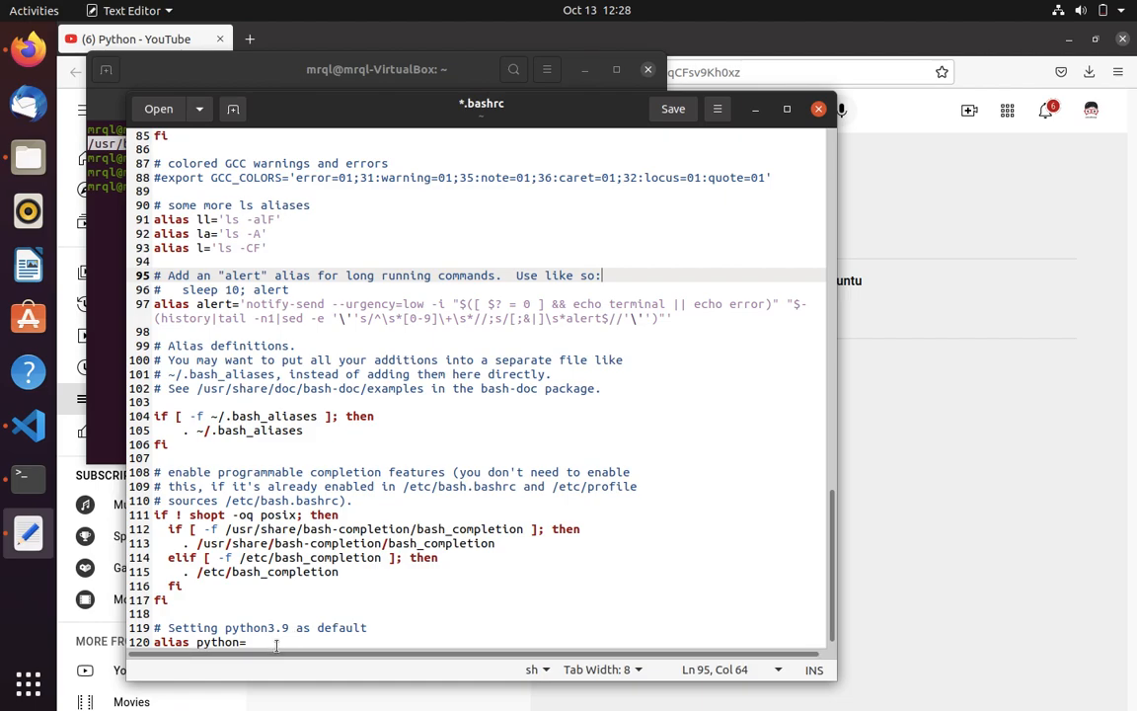
type("/us")
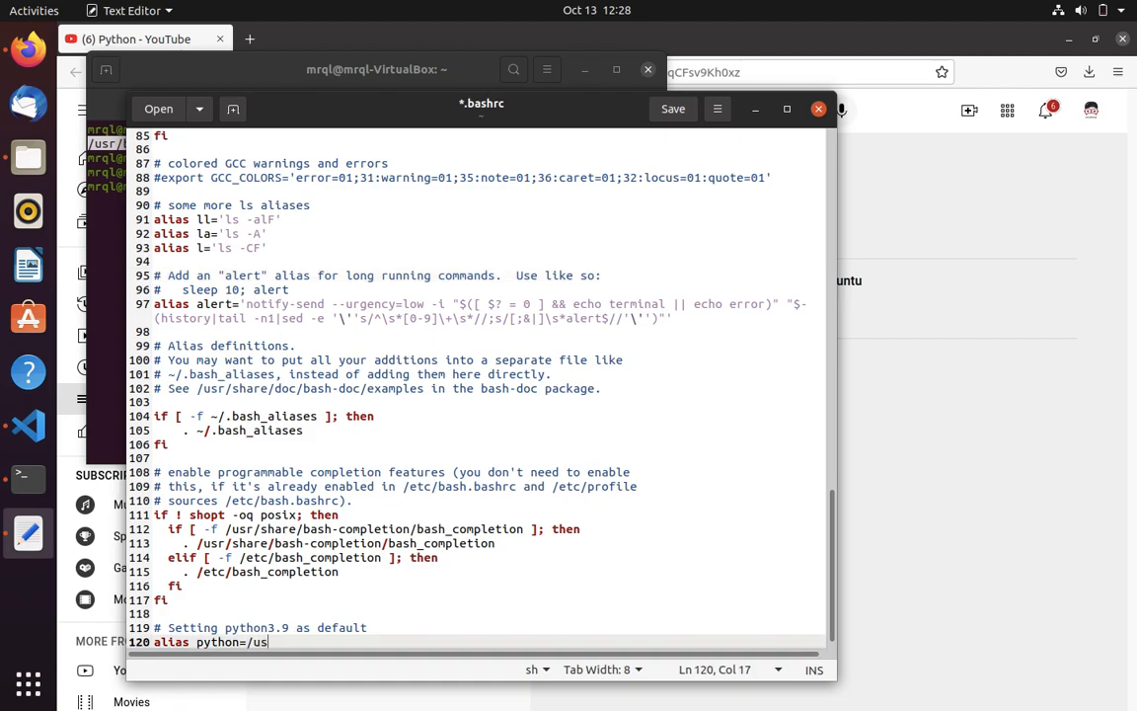
type("r/bin/")
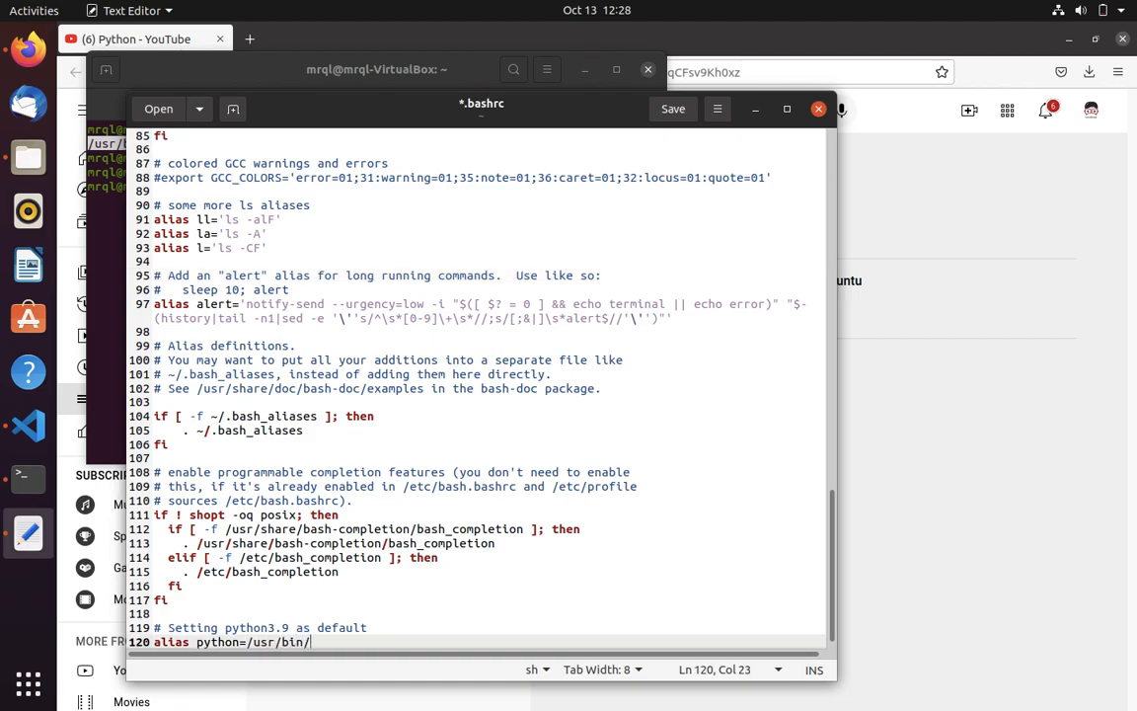
type("python3.")
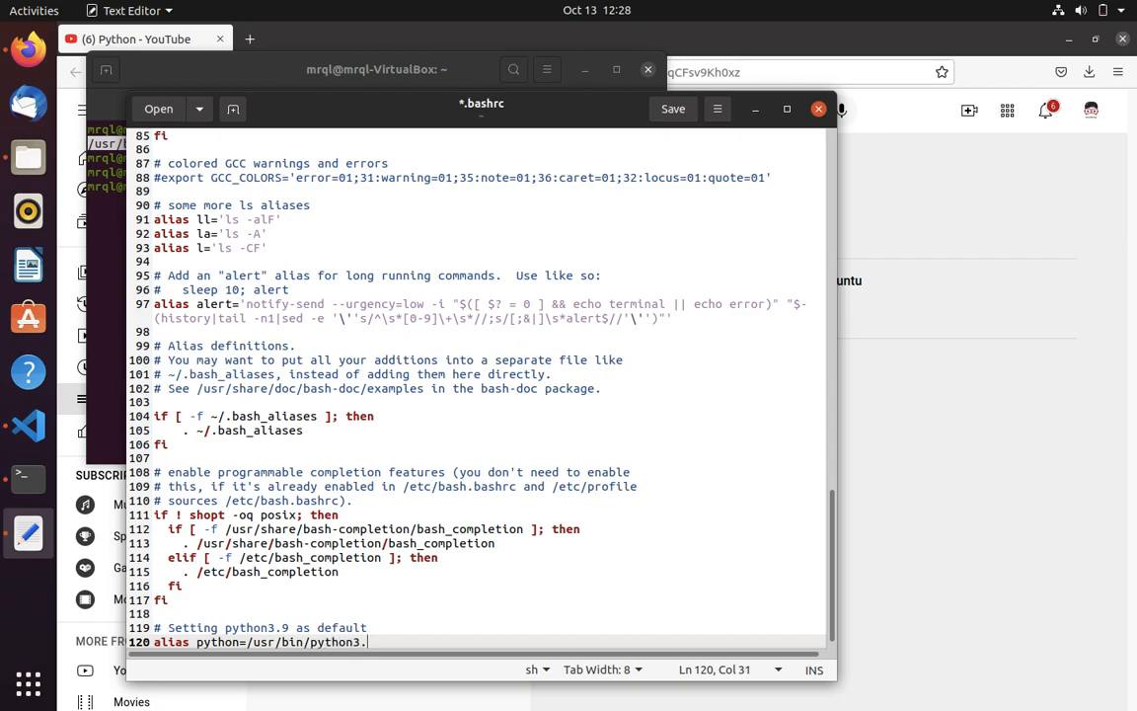
type("9")
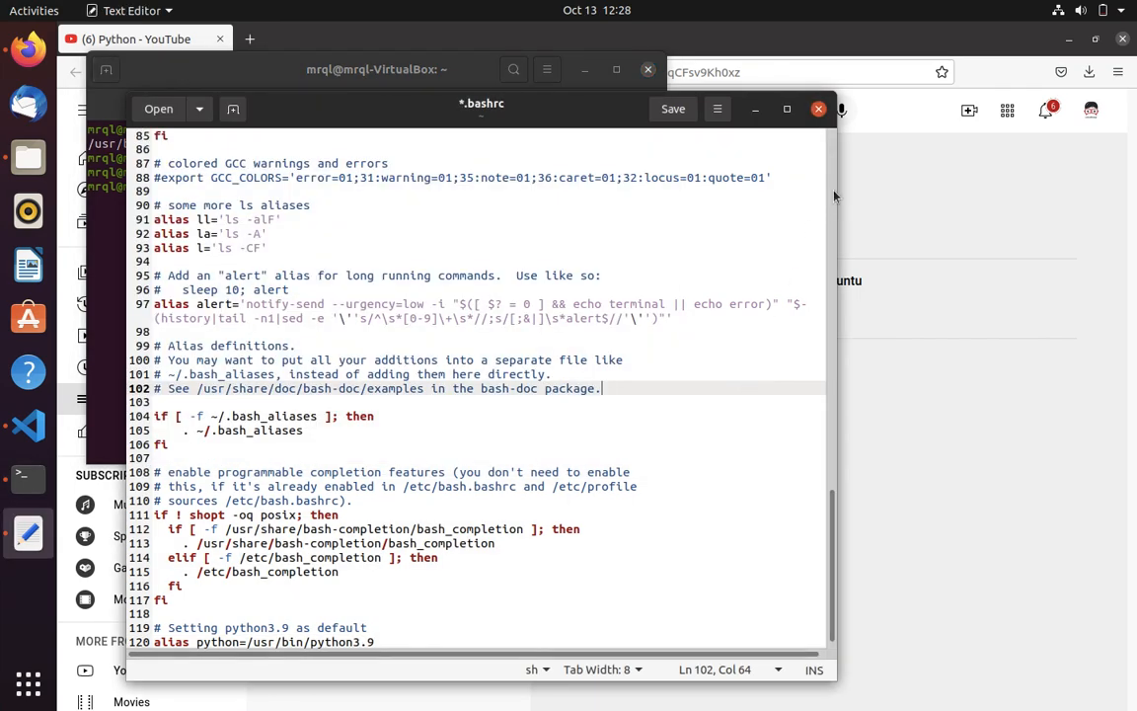
left_click(673, 108)
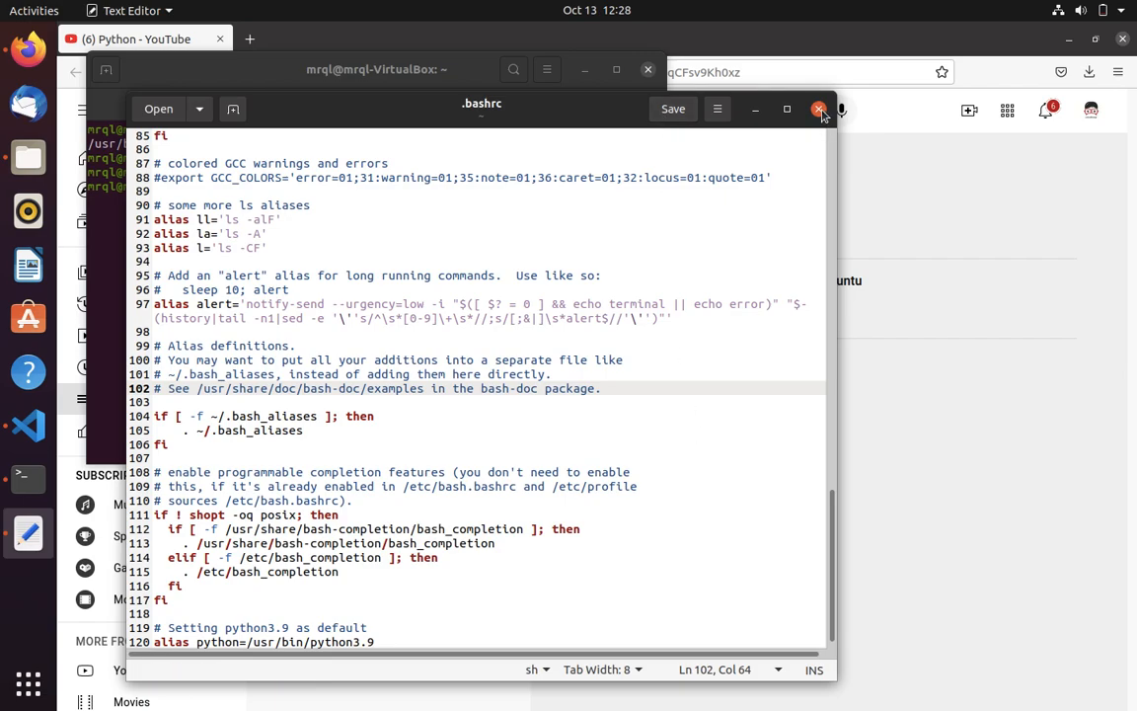
left_click(818, 108)
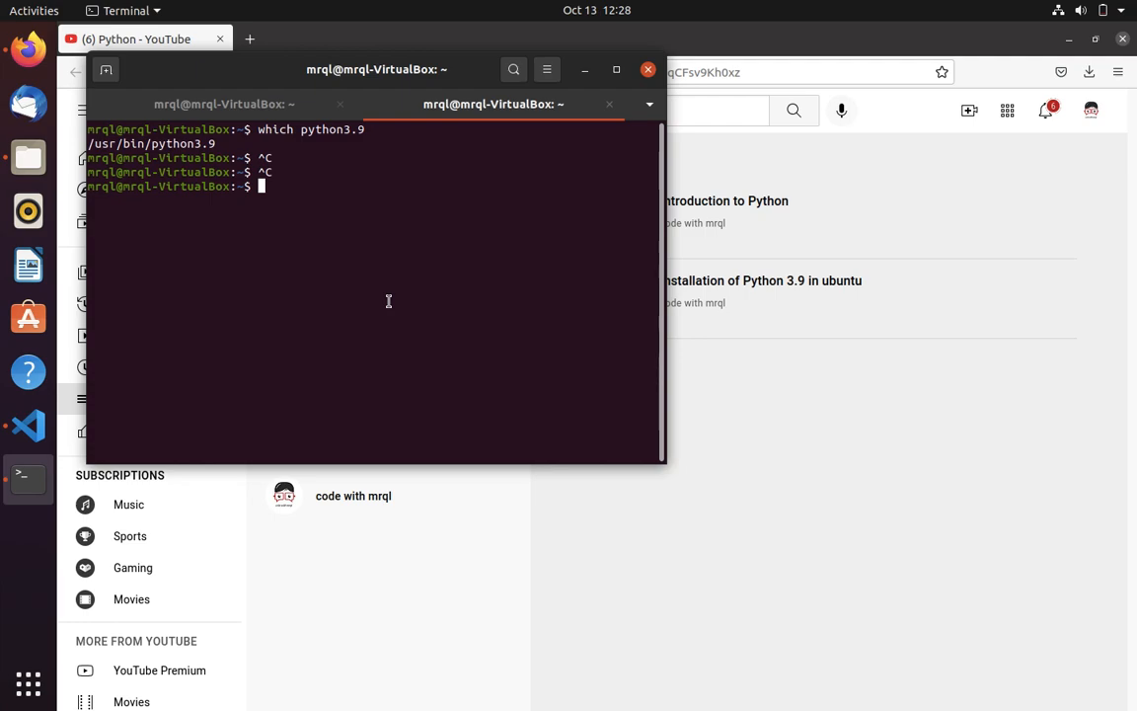
- Reload the edited configuration with '. ~/.bashrc' so the python alias takes effect
type(".")
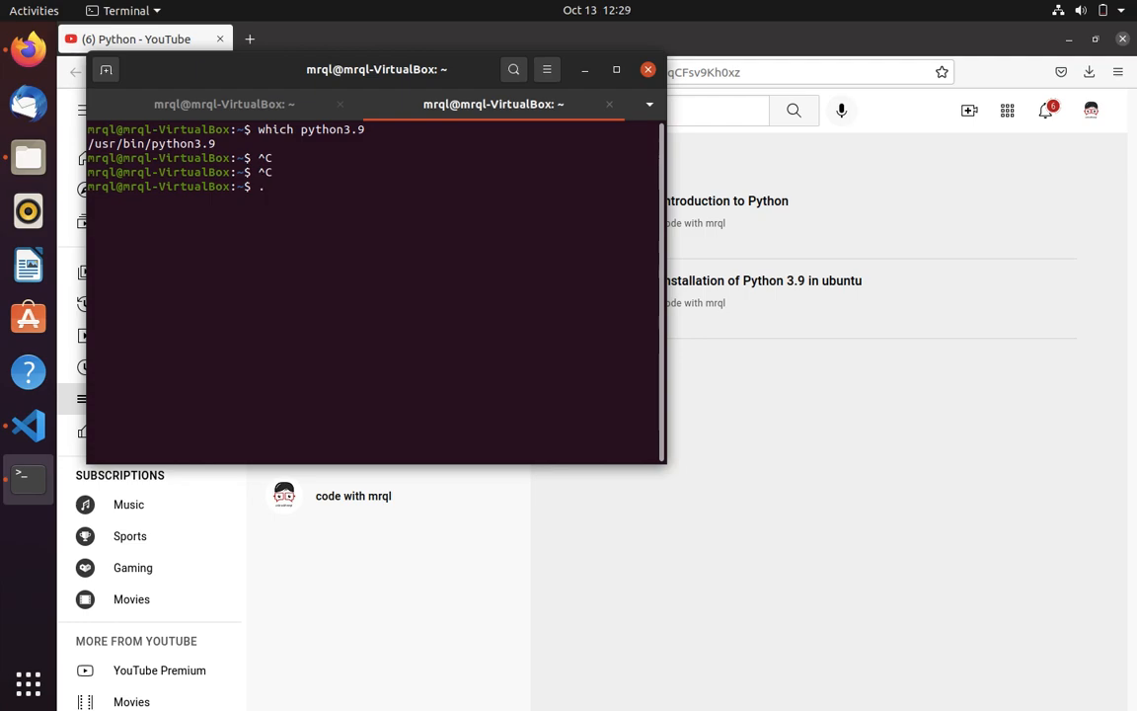
key("BackSpace")
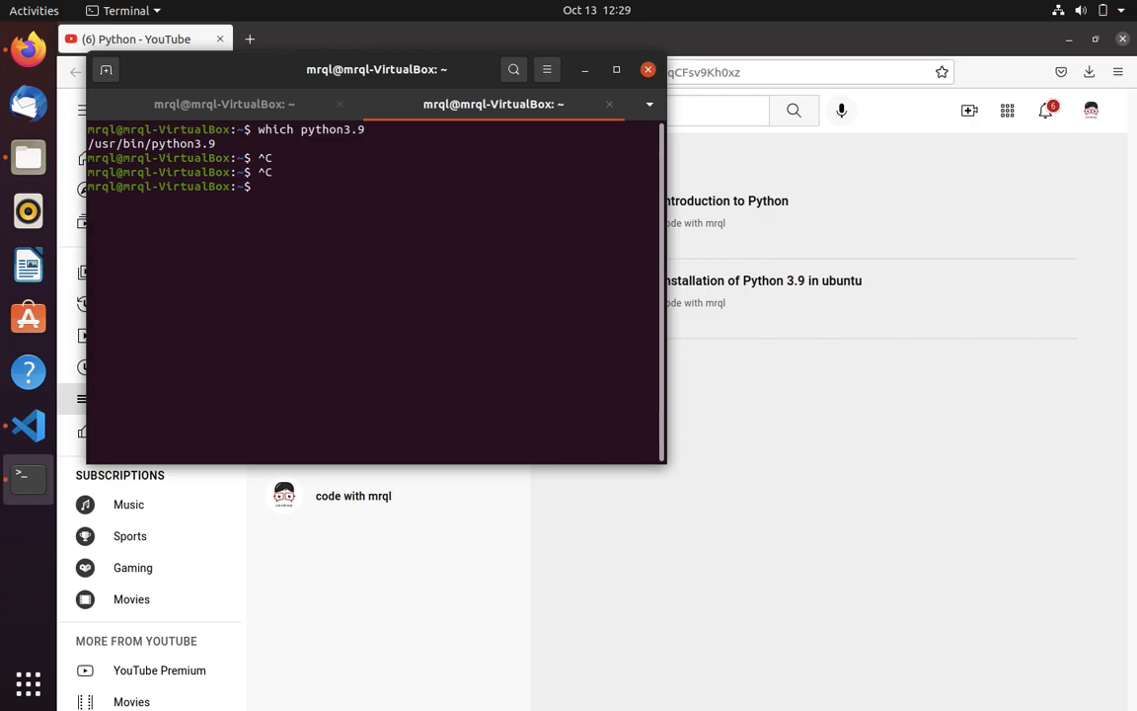
type(".")
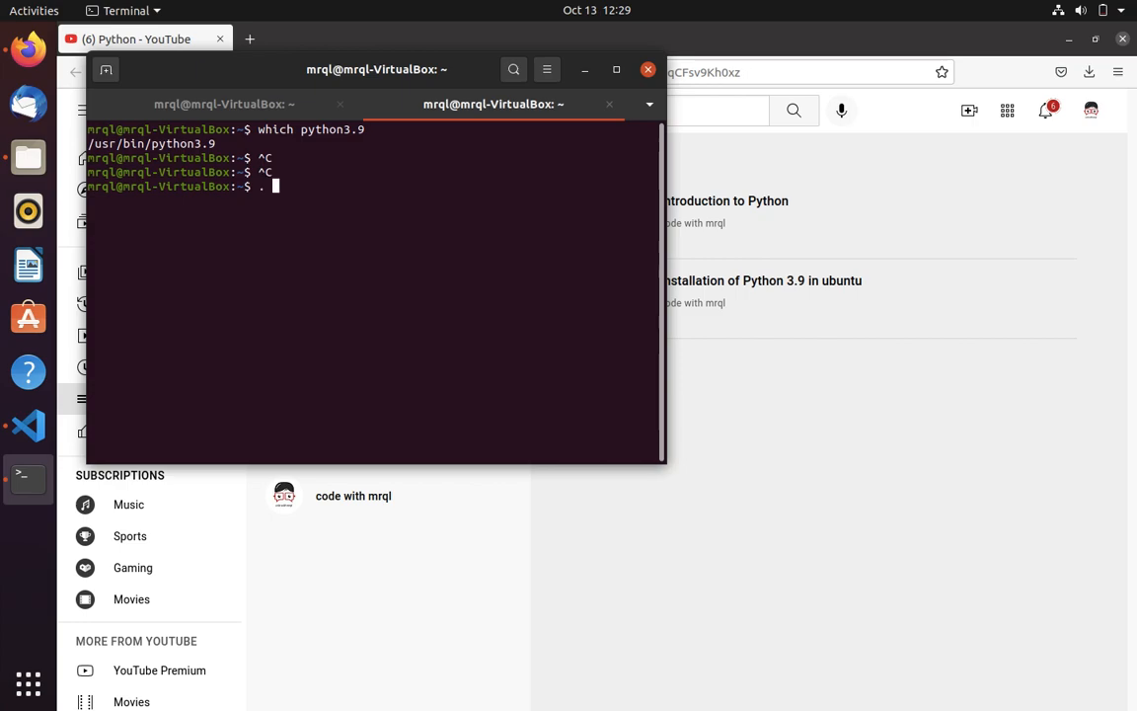
type("~/.bashr")
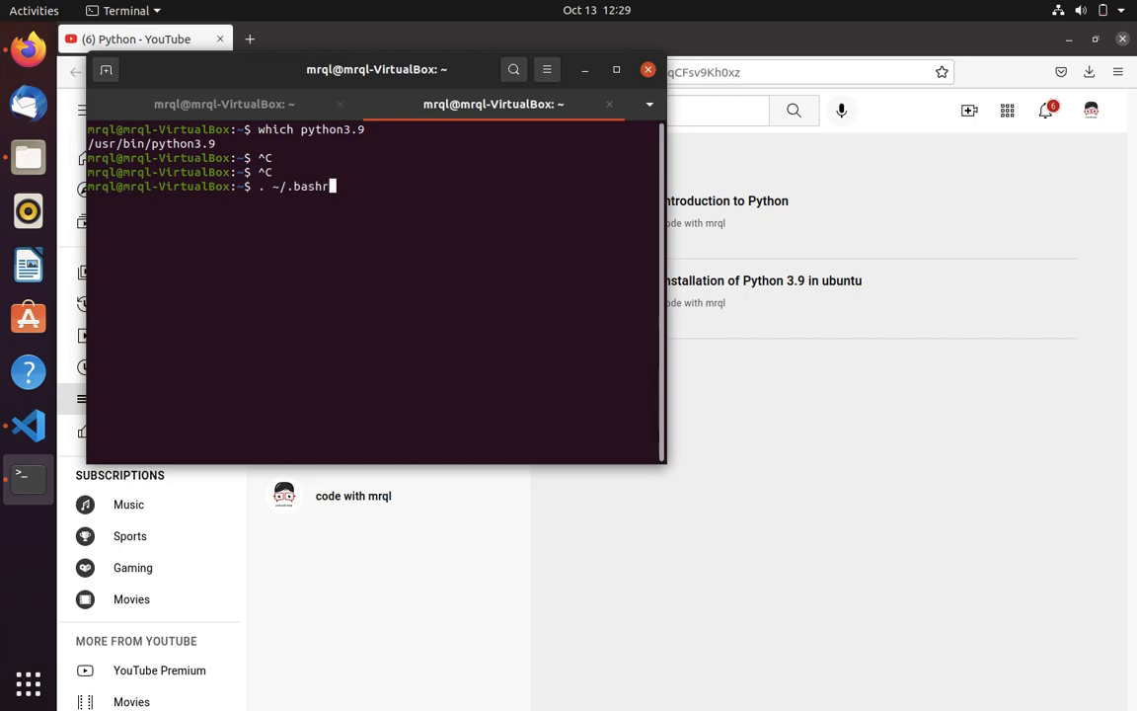
key("Return")
type("python")
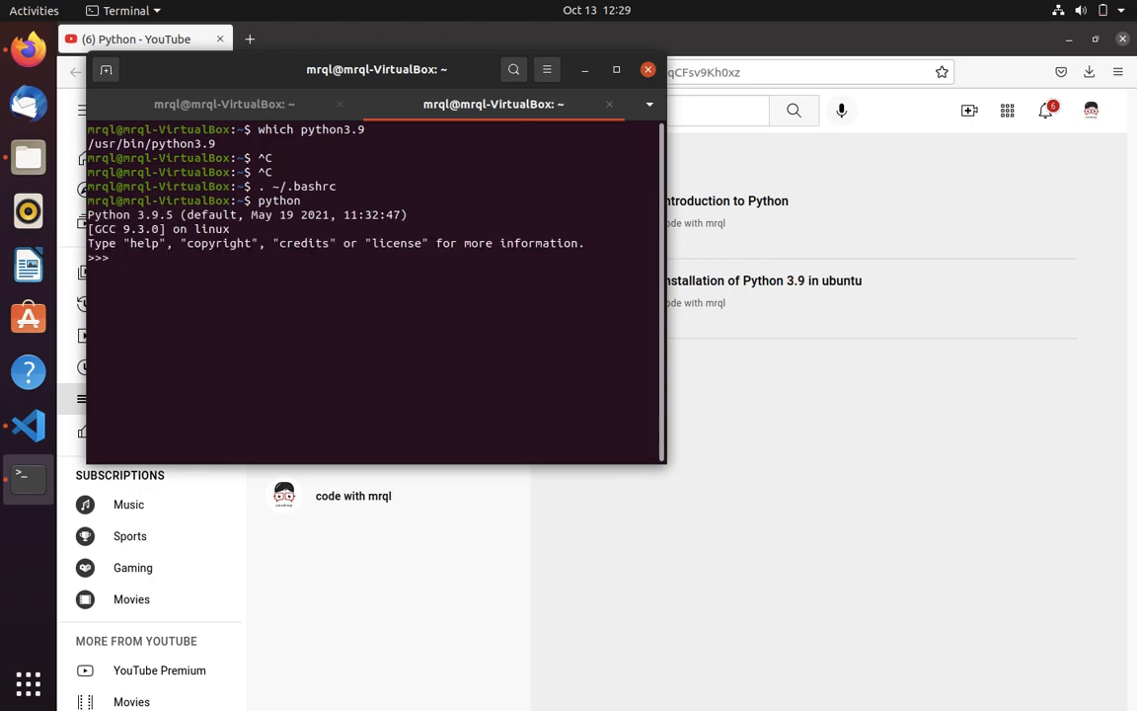
mouse_move(473, 229)
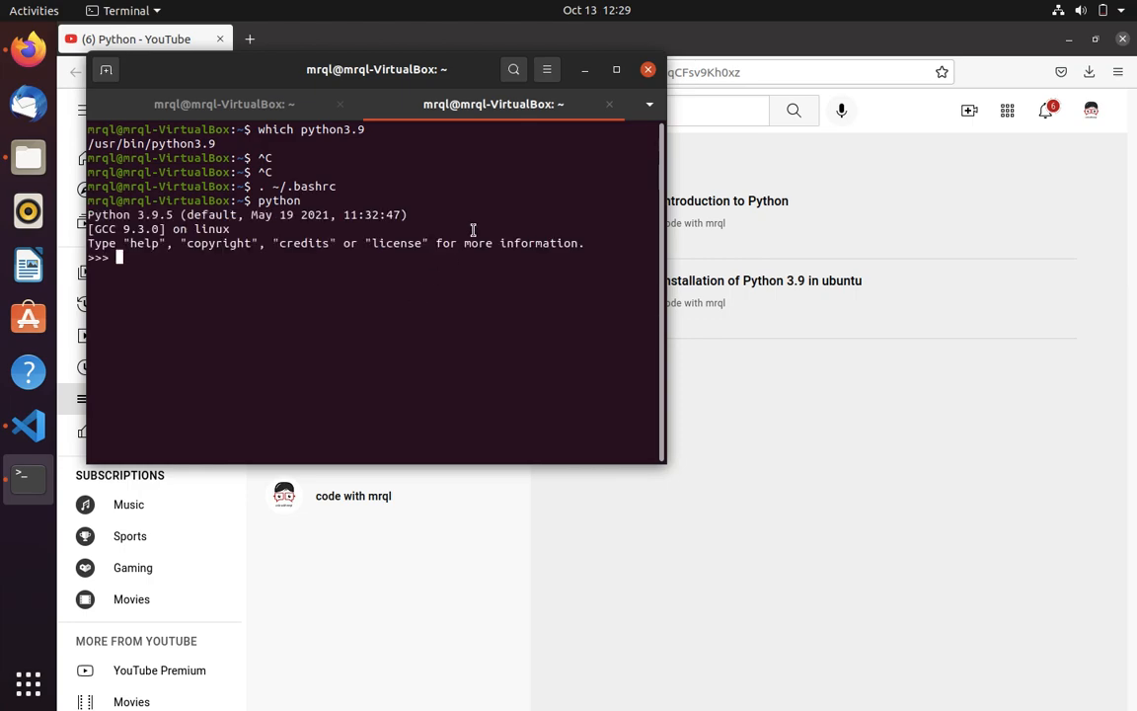
- In a fresh tab, run python to confirm Python 3.9.5, then type exit()
left_click(106, 70)
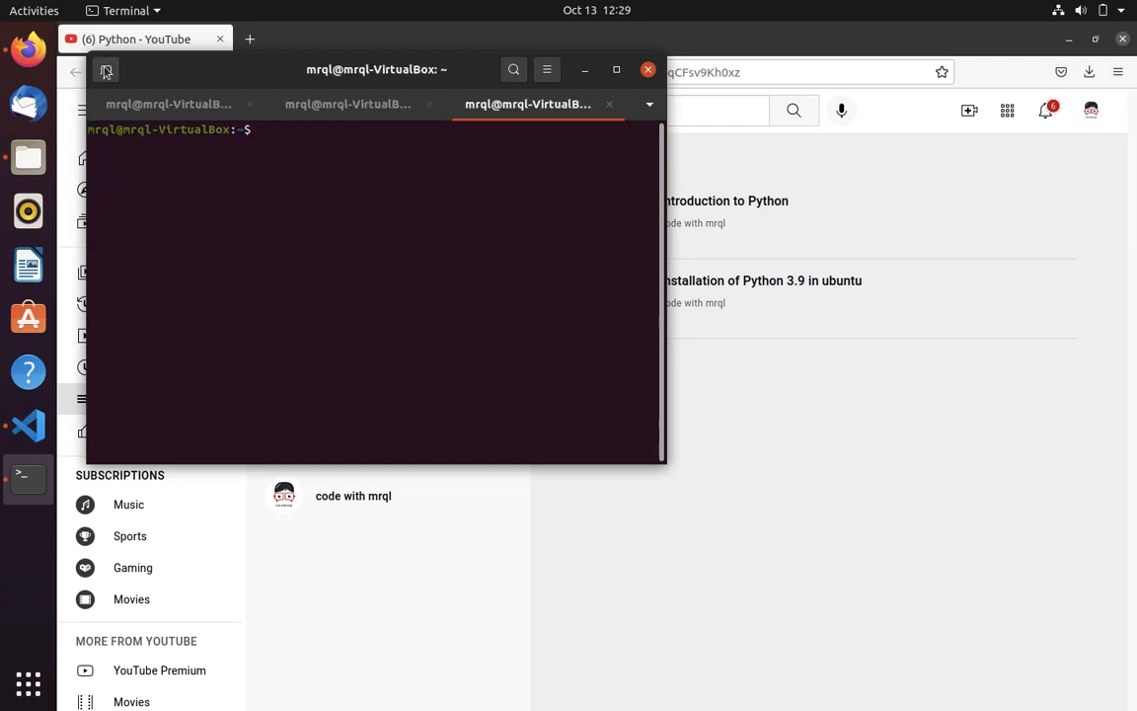
type("python")
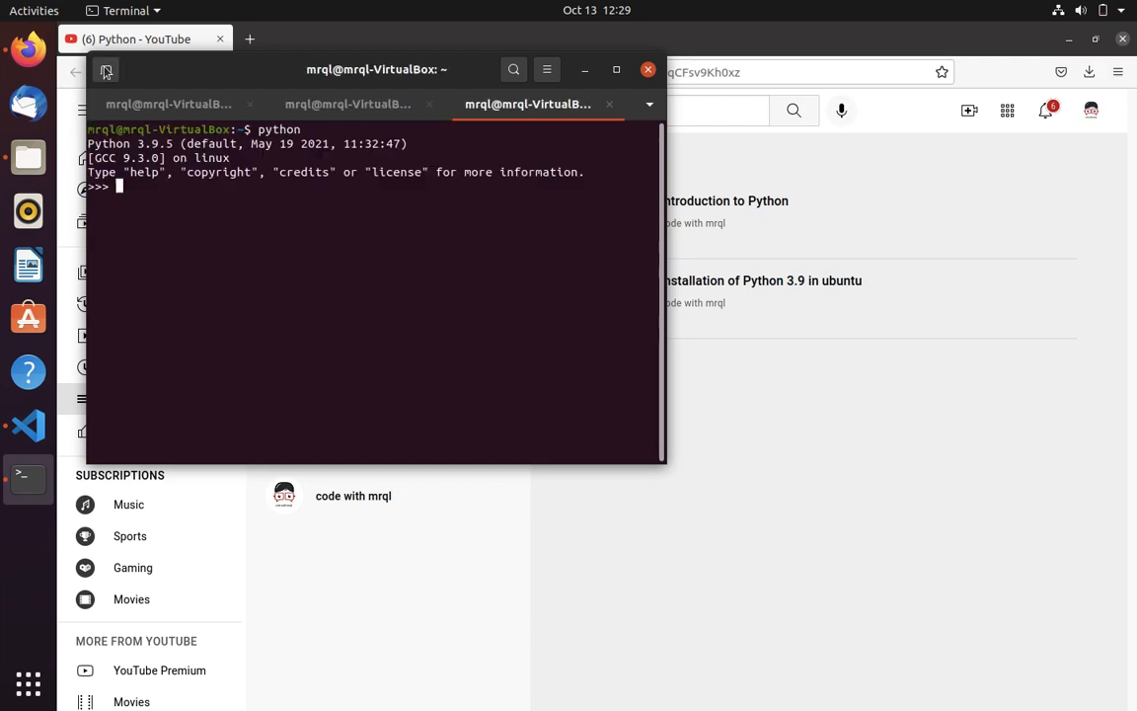
type("exit")
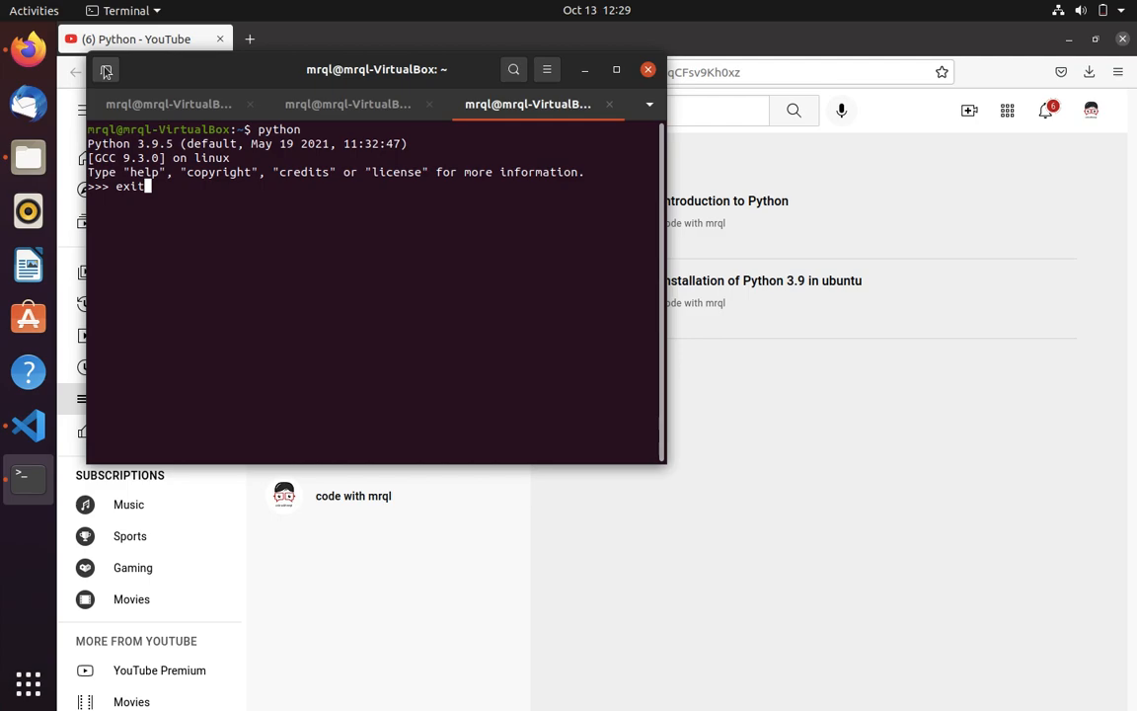
type("()")
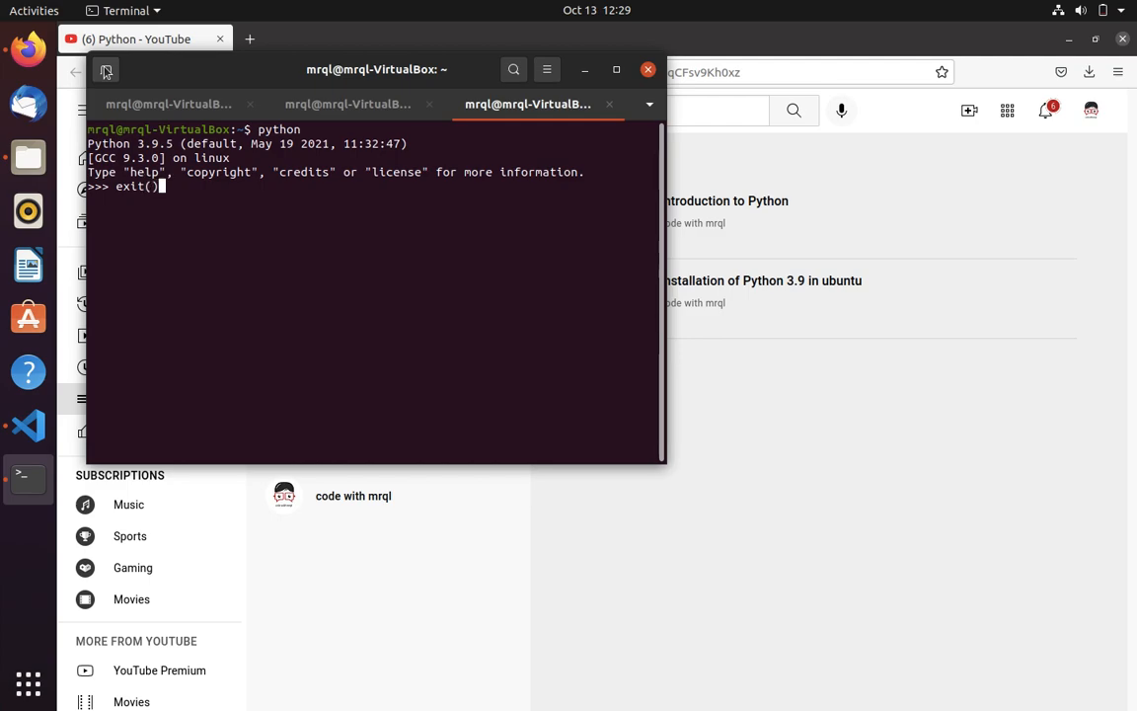